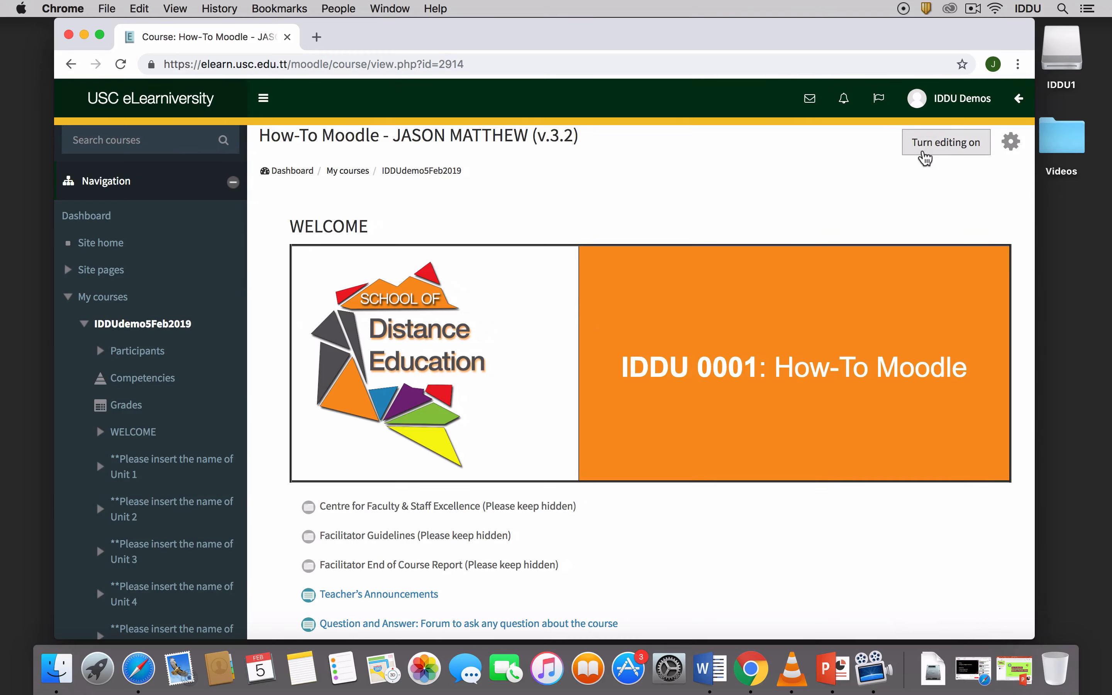
# - Turn editing on for the How-To Moodle course and move down to the unit tiles
pyautogui.click(945, 142)
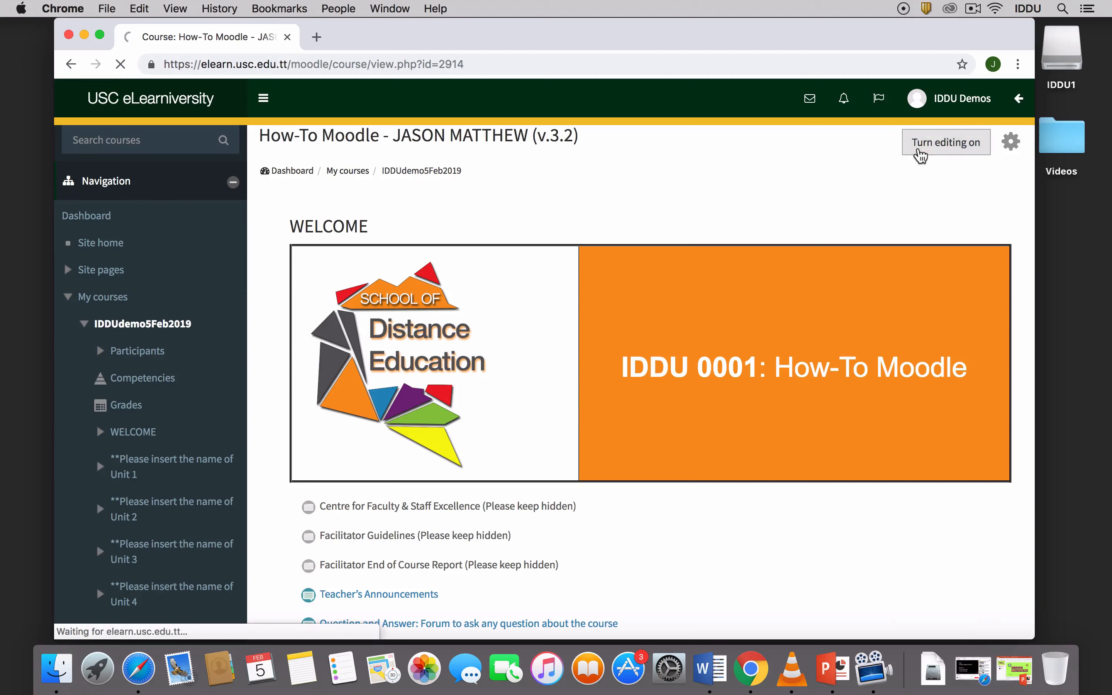
pyautogui.click(944, 142)
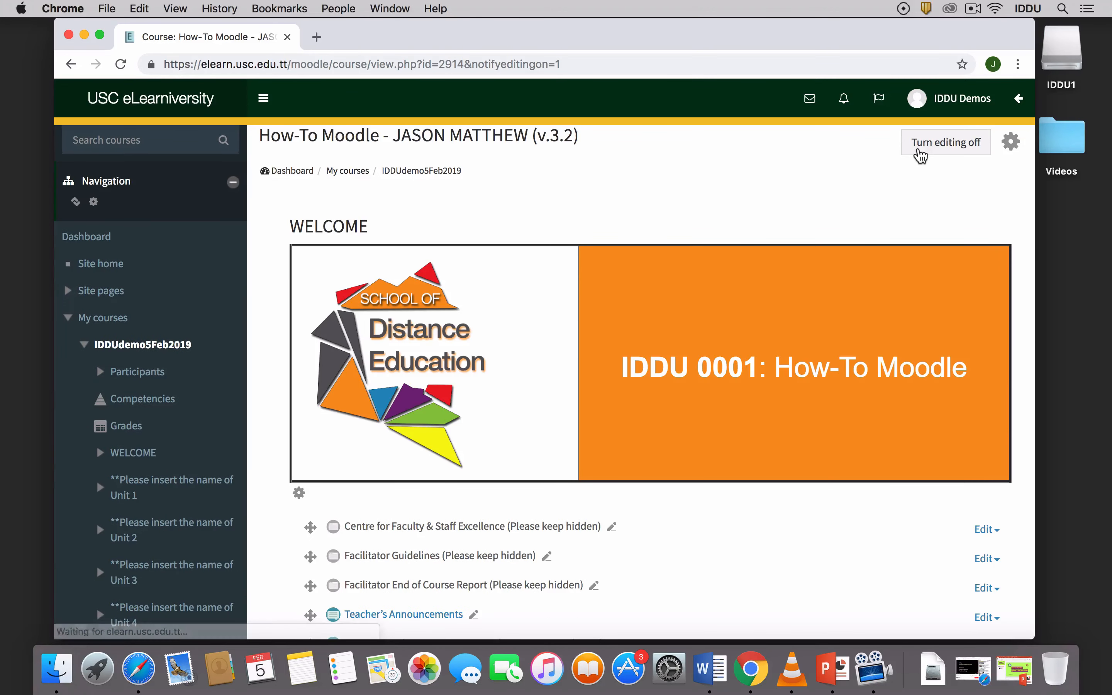
pyautogui.scroll(-3)
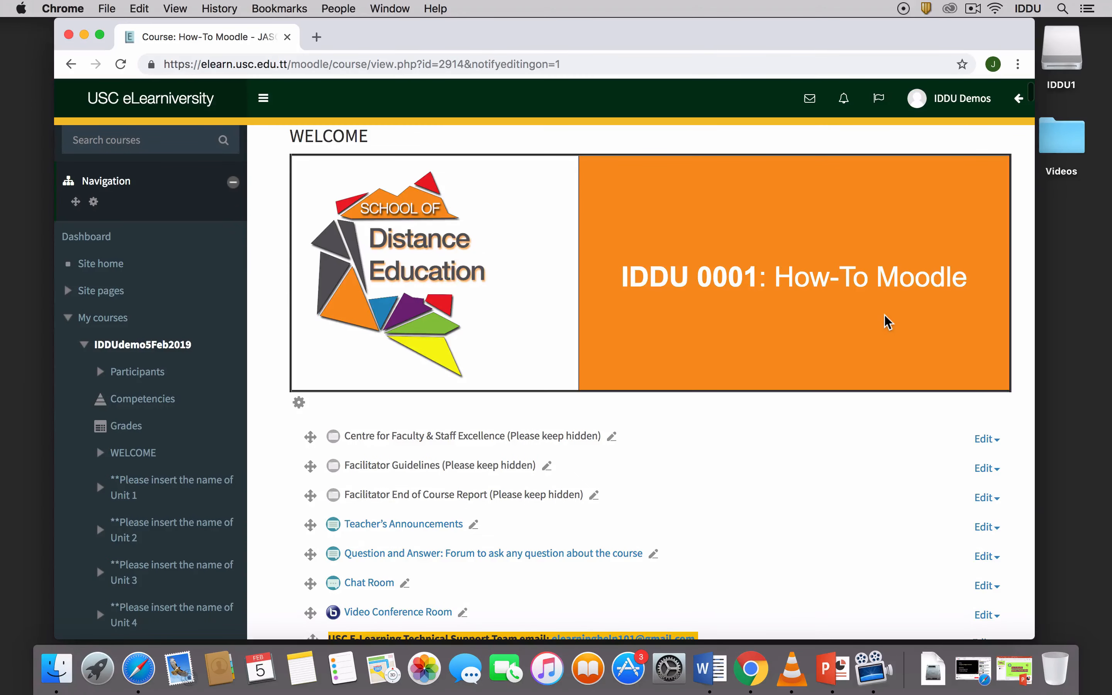
pyautogui.scroll(-3)
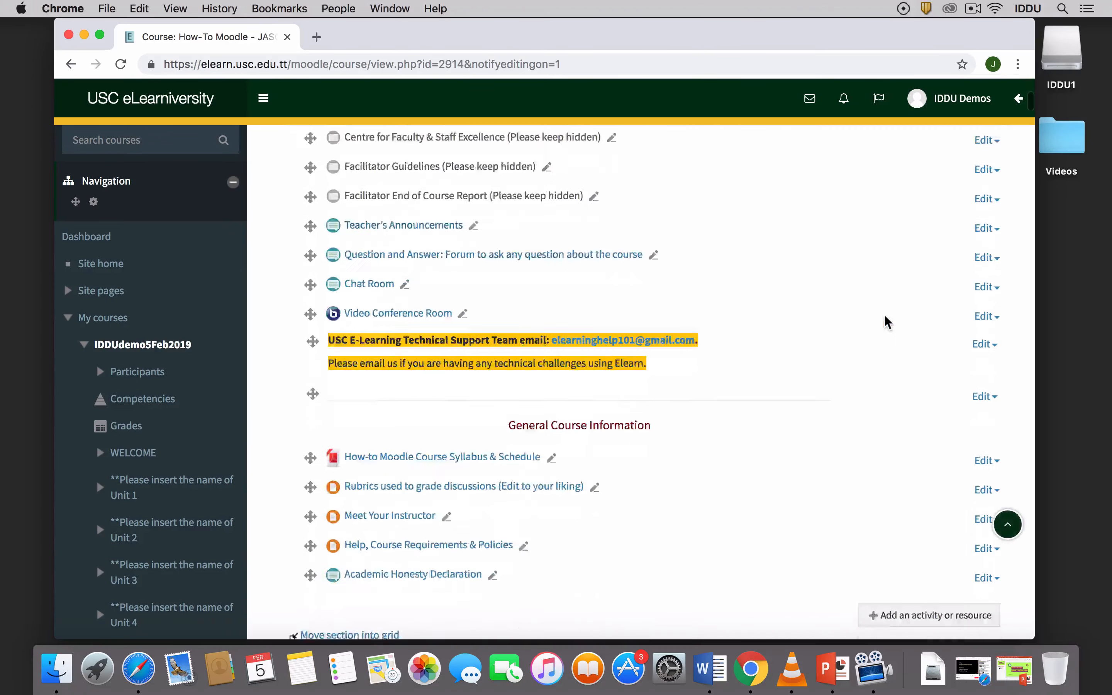
pyautogui.scroll(-3)
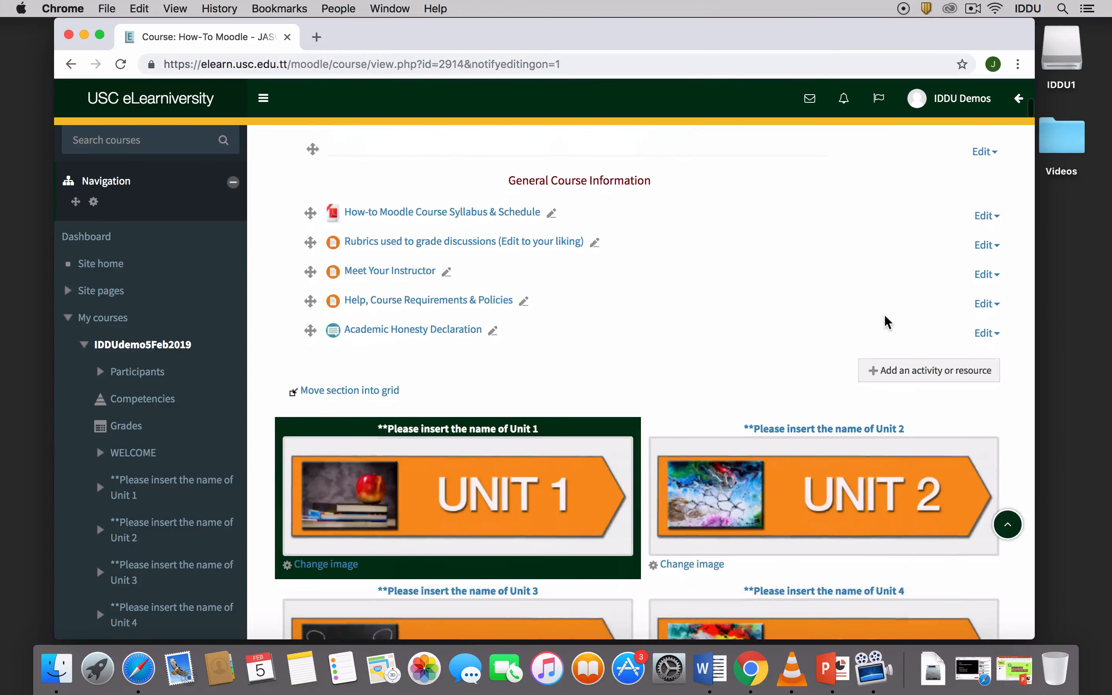
pyautogui.scroll(-3)
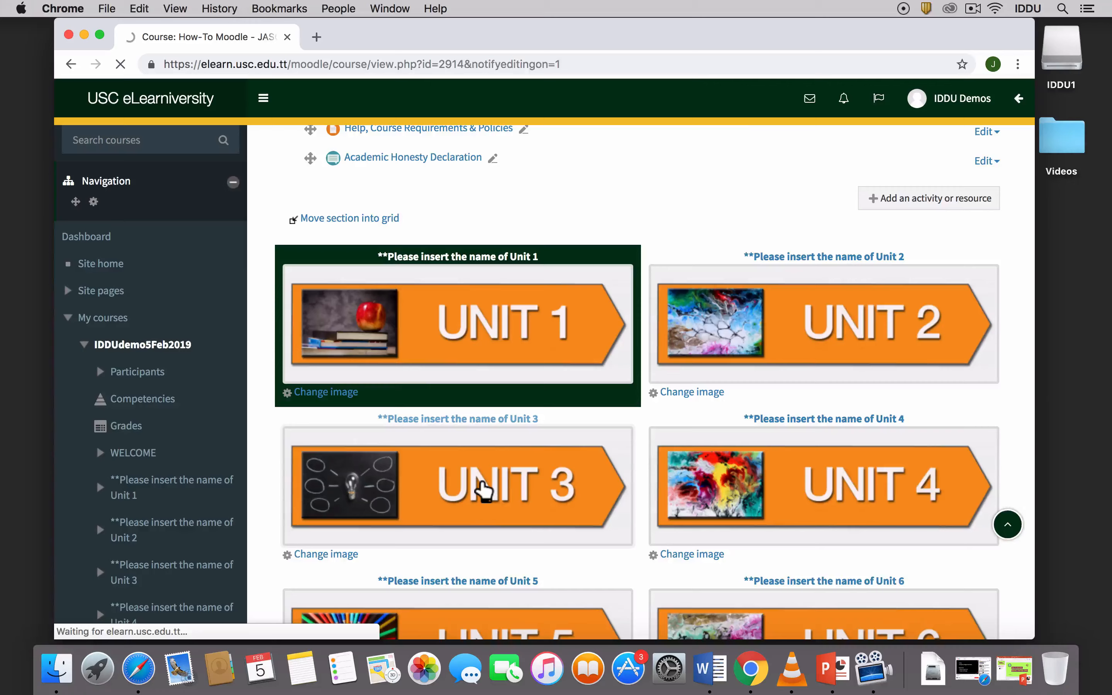
# - From the Unit 3 section, add a new URL resource so its blank settings form appears
pyautogui.click(457, 486)
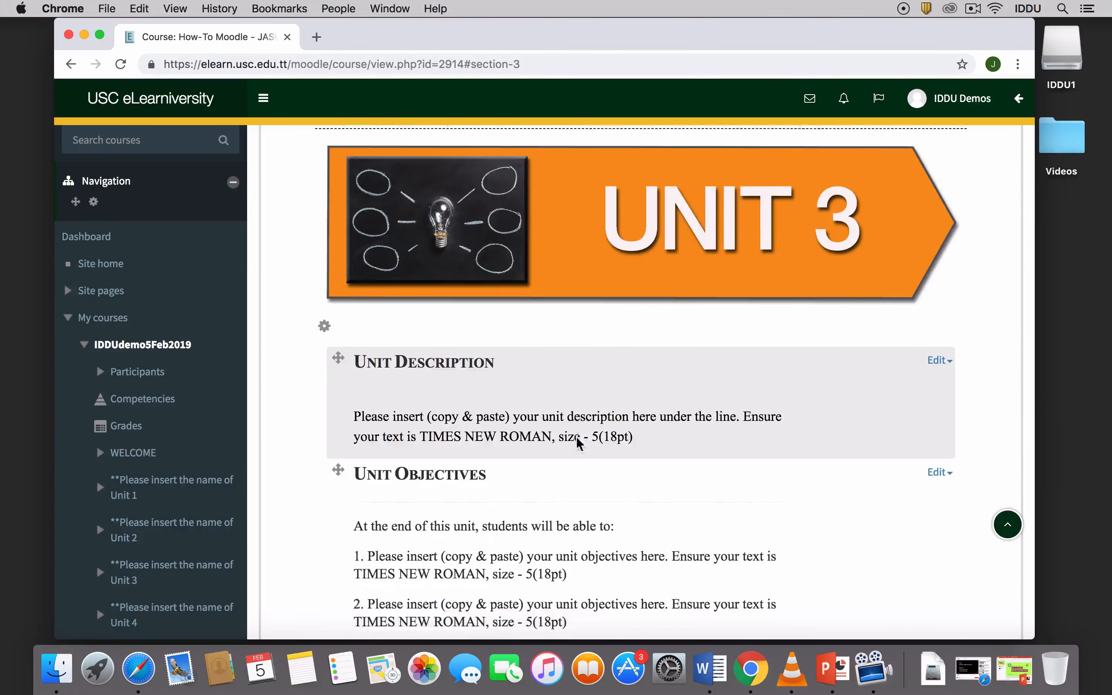
pyautogui.scroll(-3)
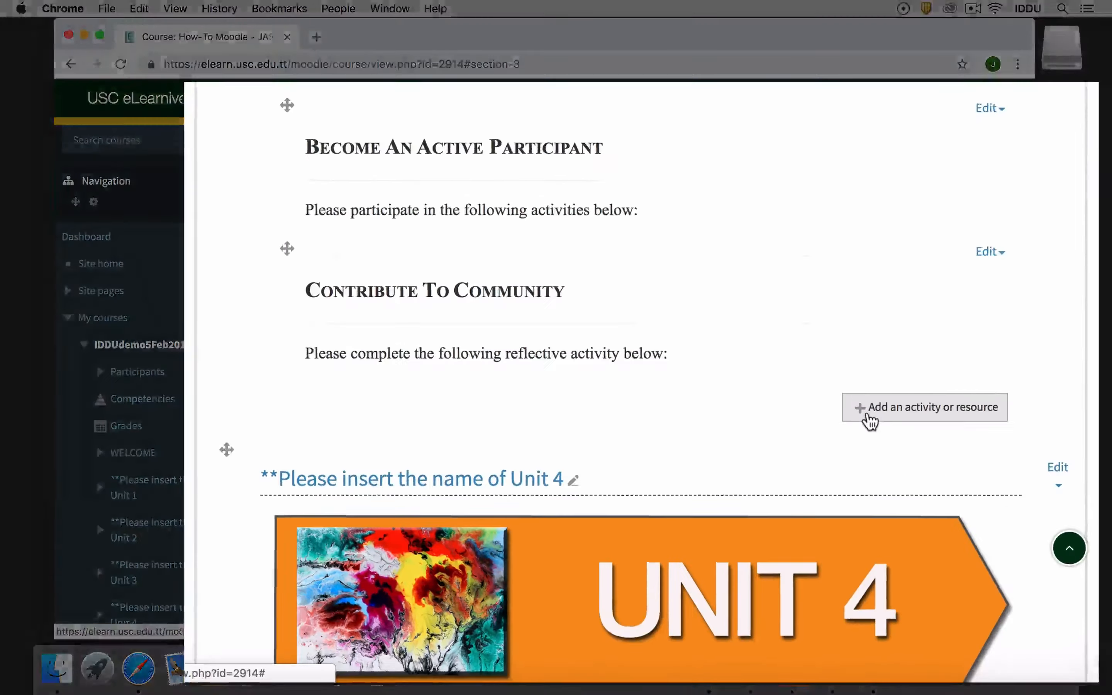
pyautogui.click(925, 407)
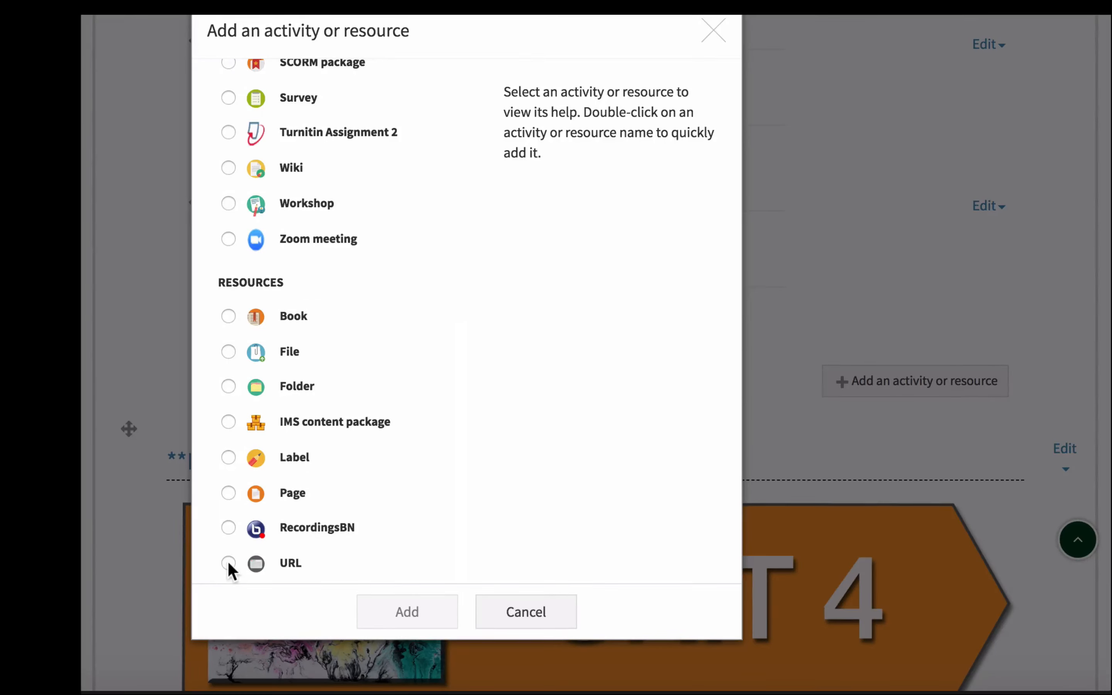
pyautogui.click(229, 563)
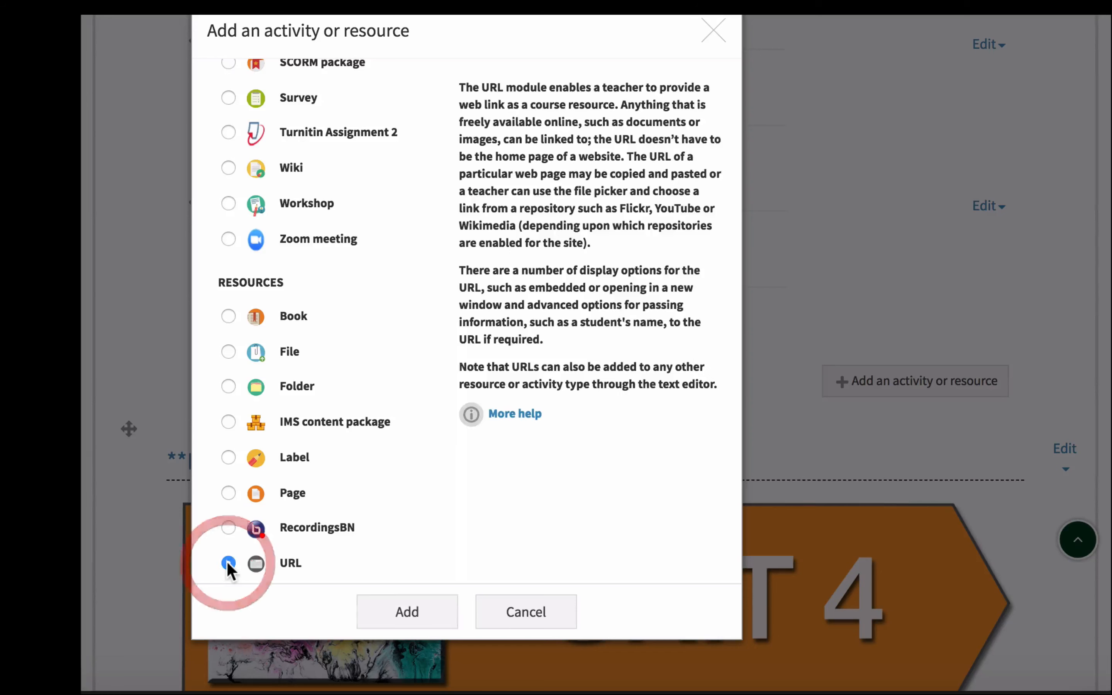
pyautogui.moveTo(407, 612)
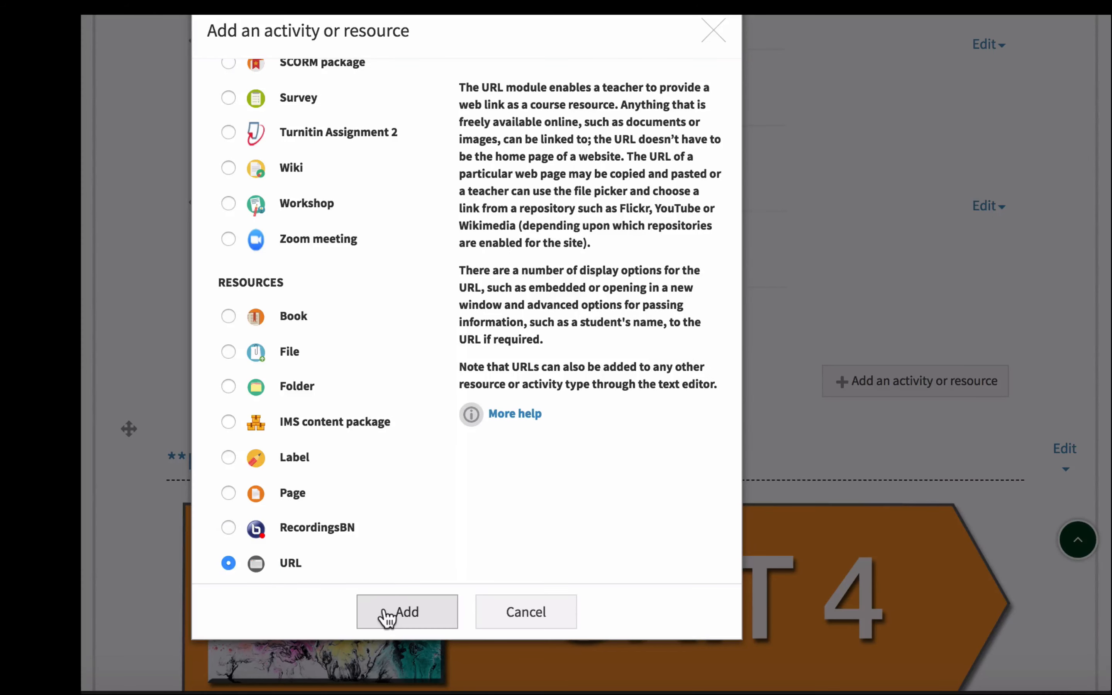
pyautogui.click(407, 612)
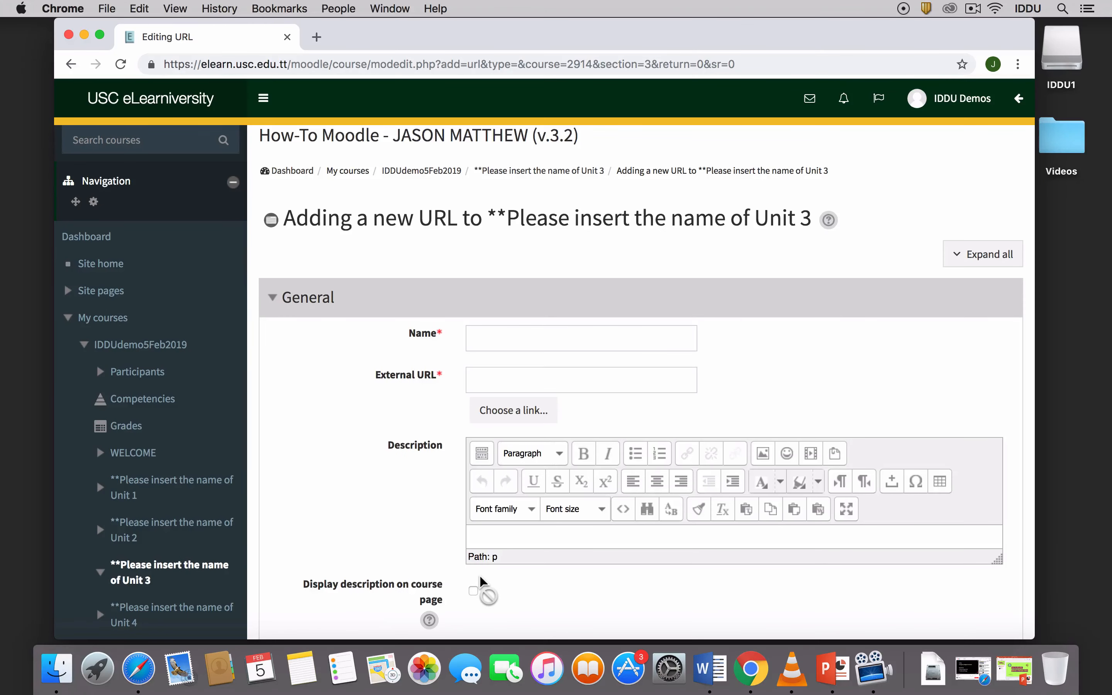
pyautogui.moveTo(873, 666)
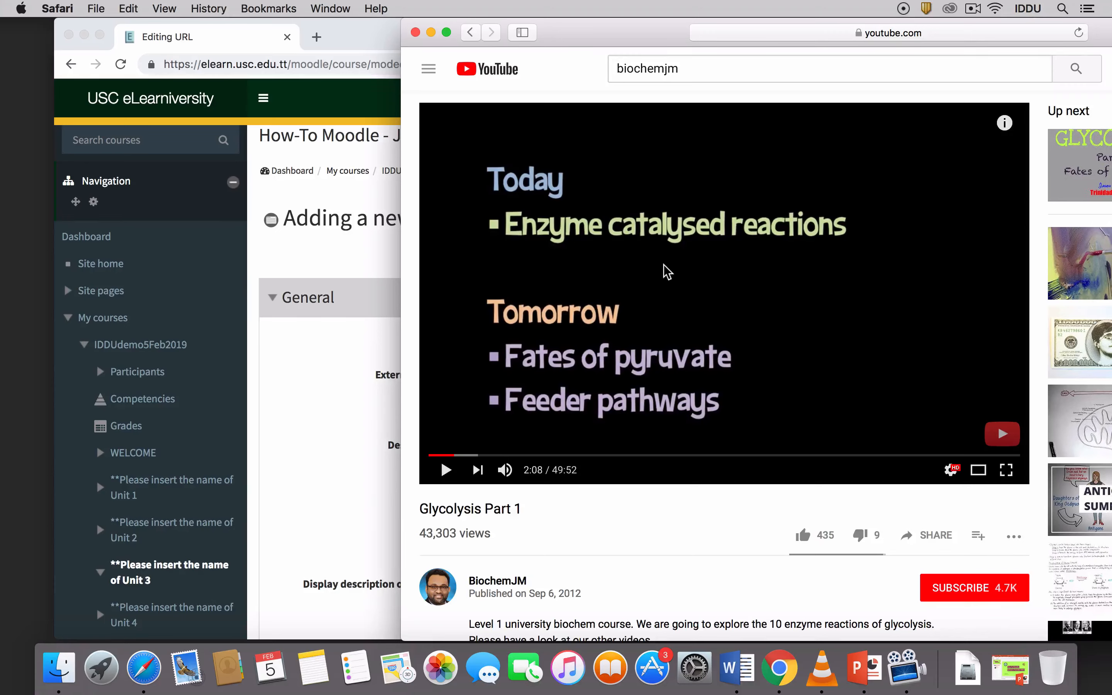
pyautogui.moveTo(594, 247)
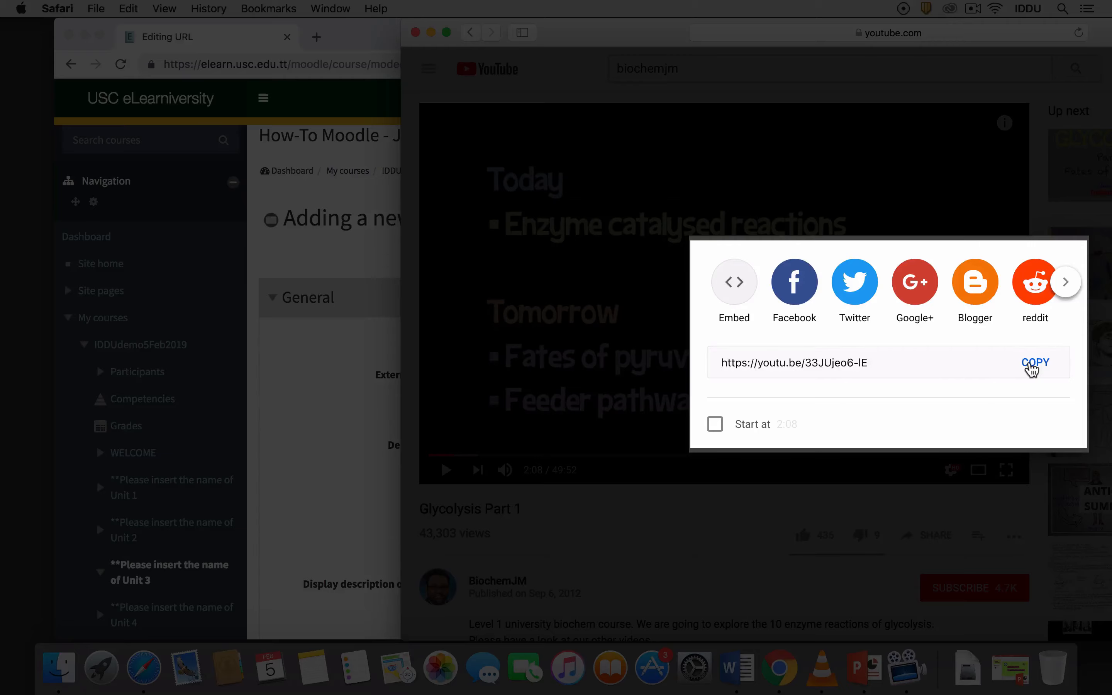
# - Copy the youtu.be share link of the Glycolysis Part 1 video
pyautogui.click(1035, 363)
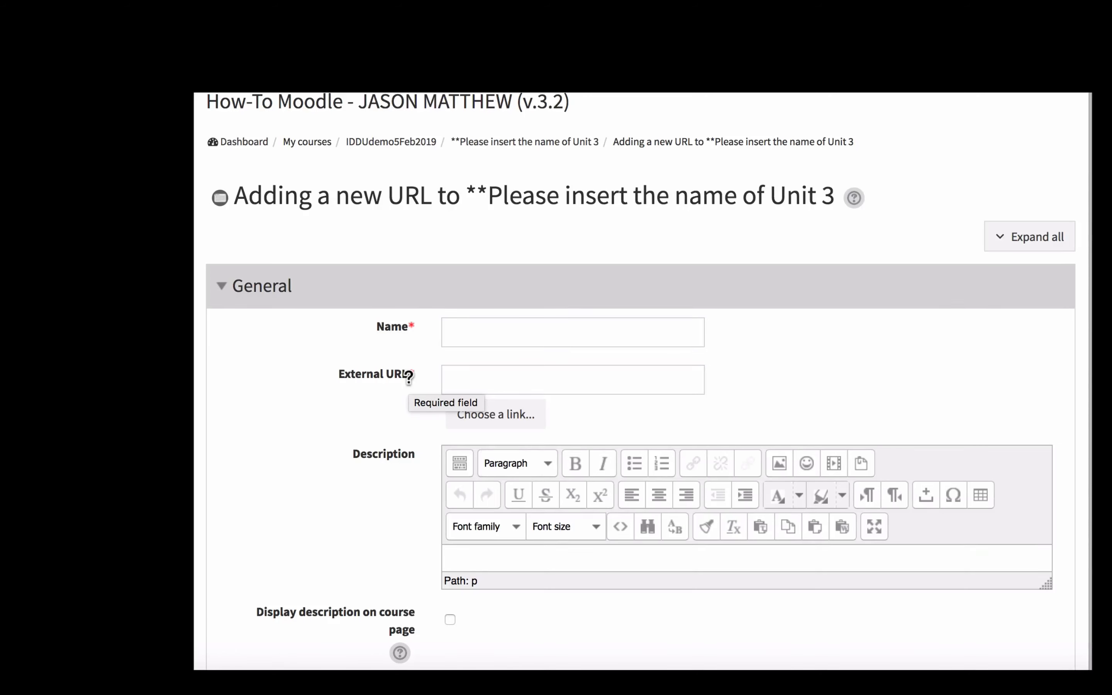
pyautogui.click(572, 332)
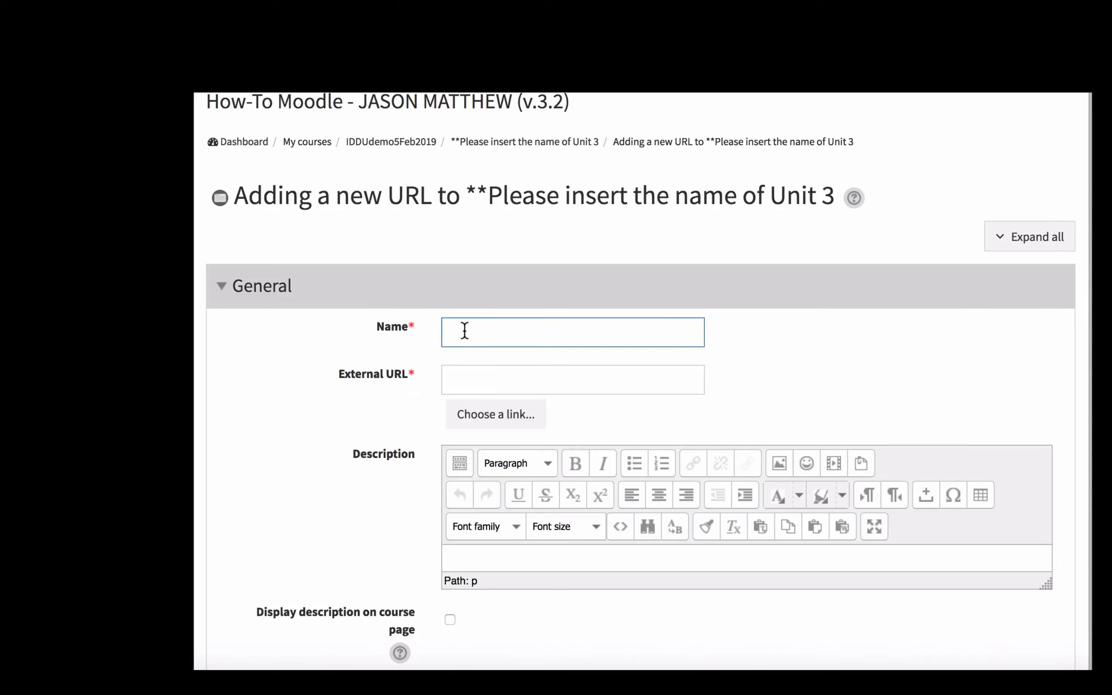
pyautogui.write('Gly')
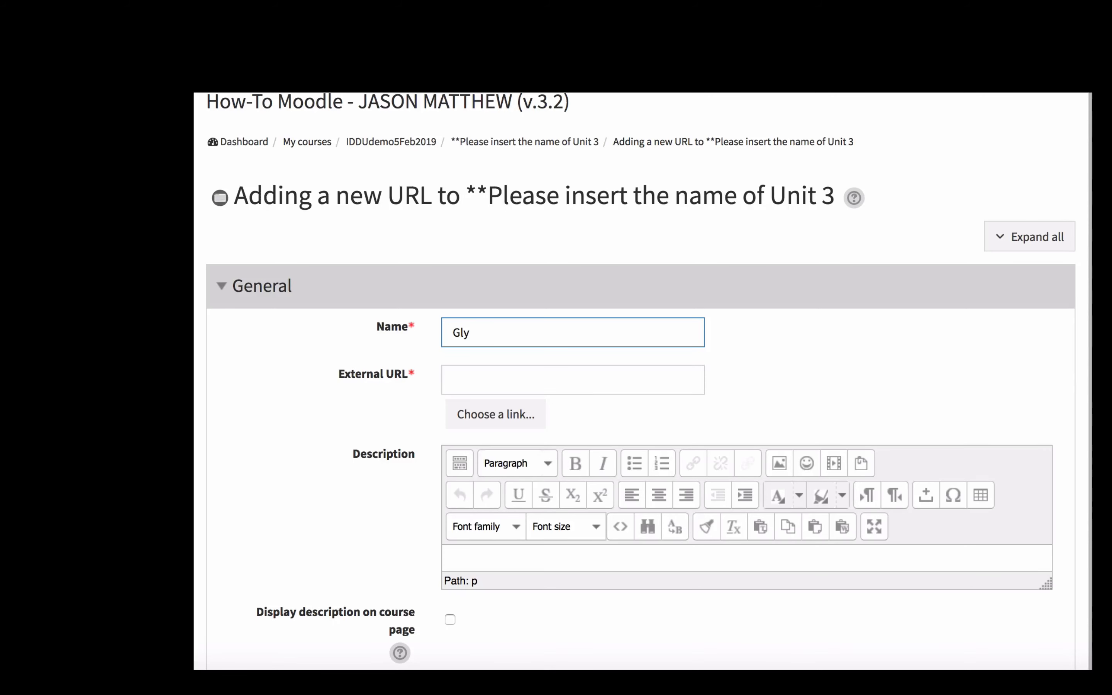
pyautogui.write('colysis')
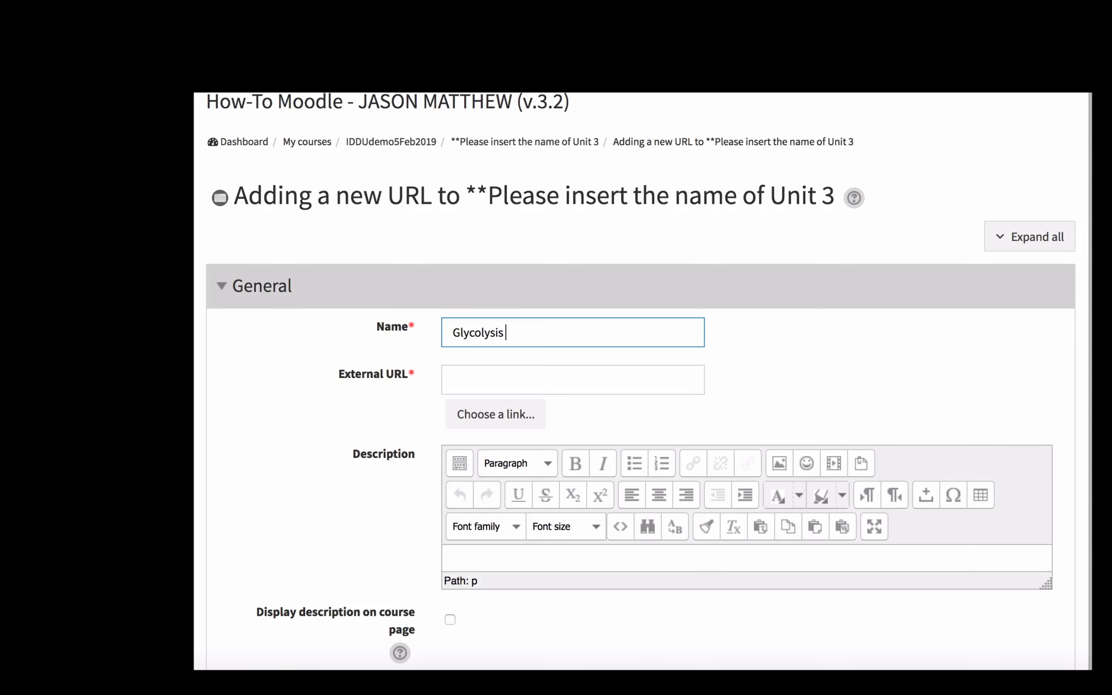
pyautogui.write('pa')
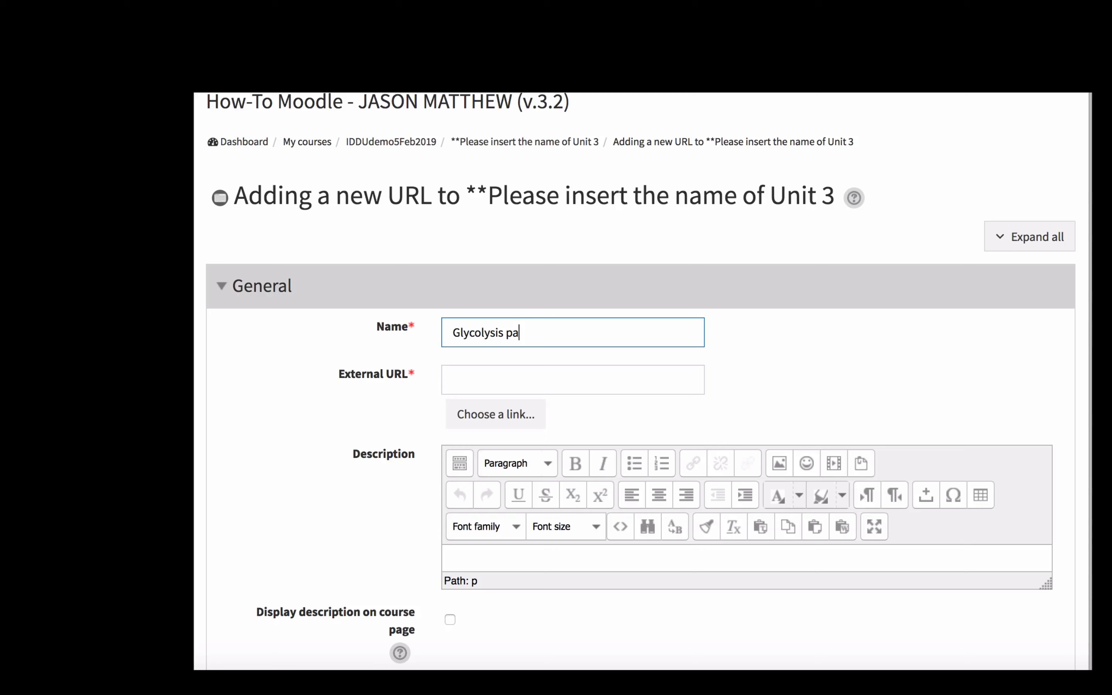
pyautogui.write('rt 1')
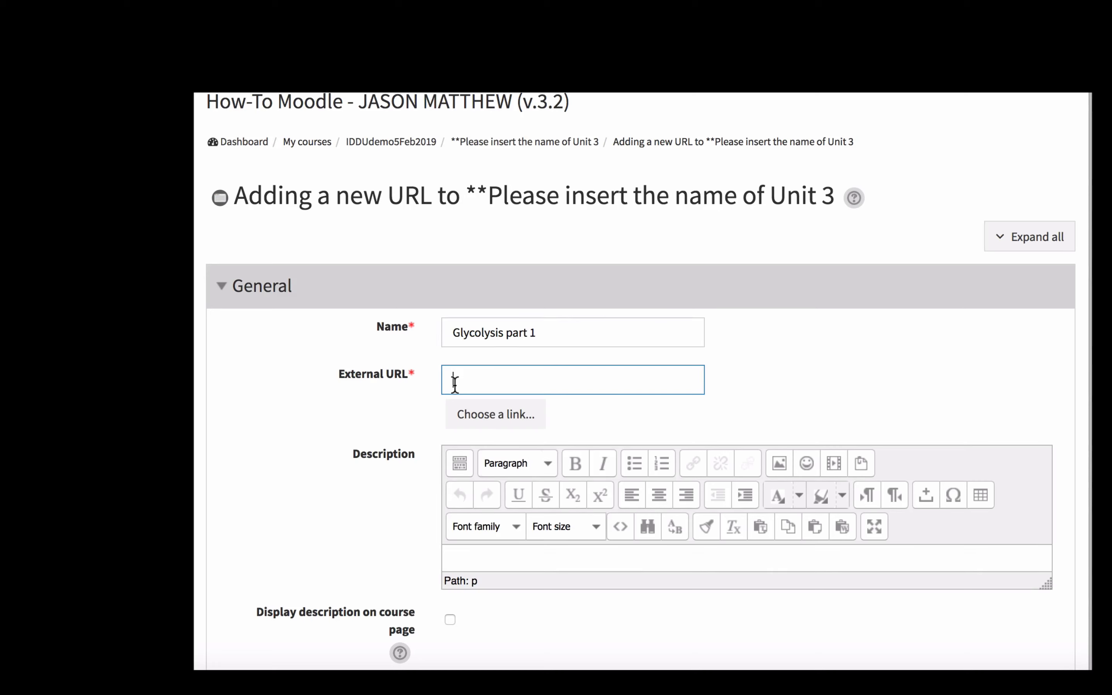
pyautogui.write('https://youtu.be/33JUjeo6-lE')
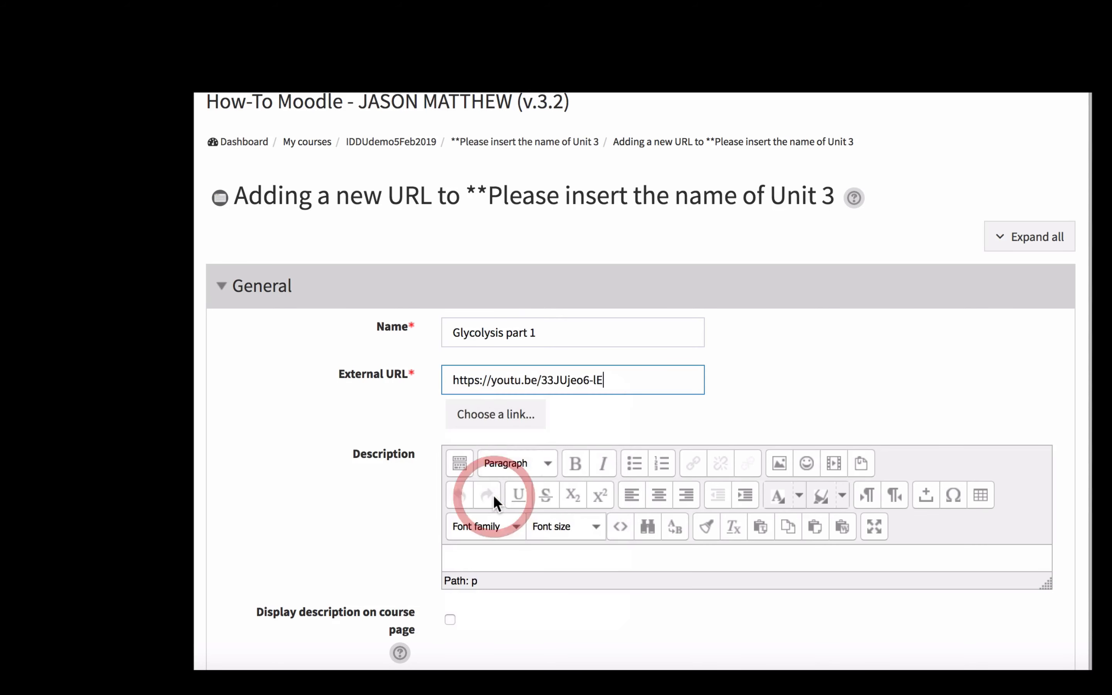
pyautogui.scroll(-3)
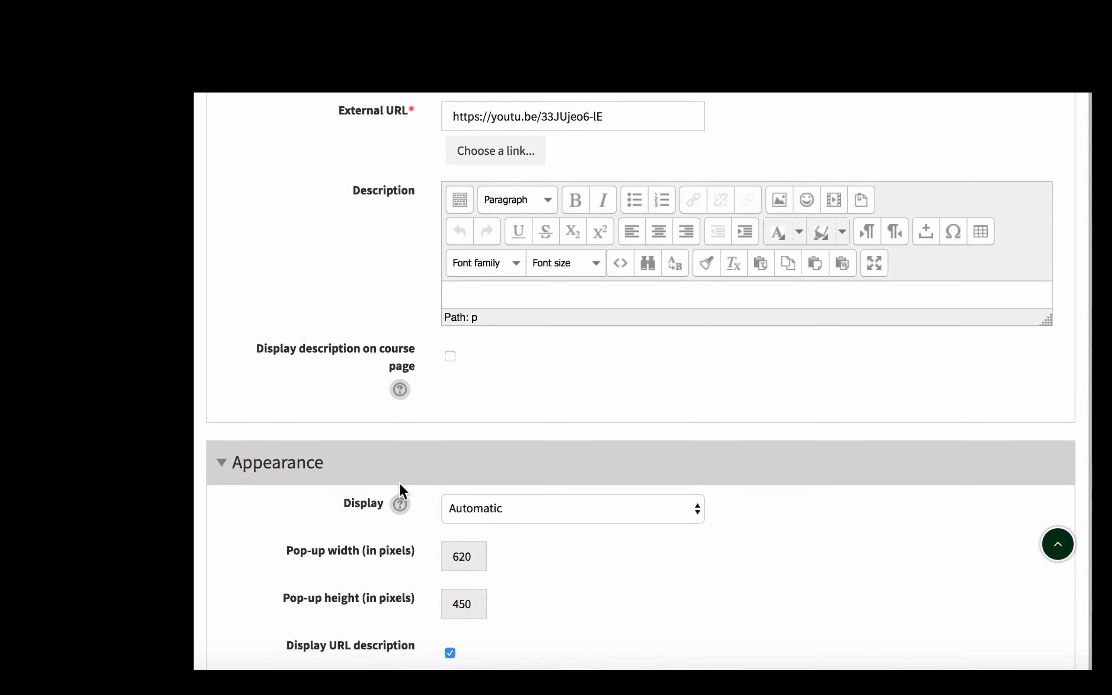
pyautogui.moveTo(520, 524)
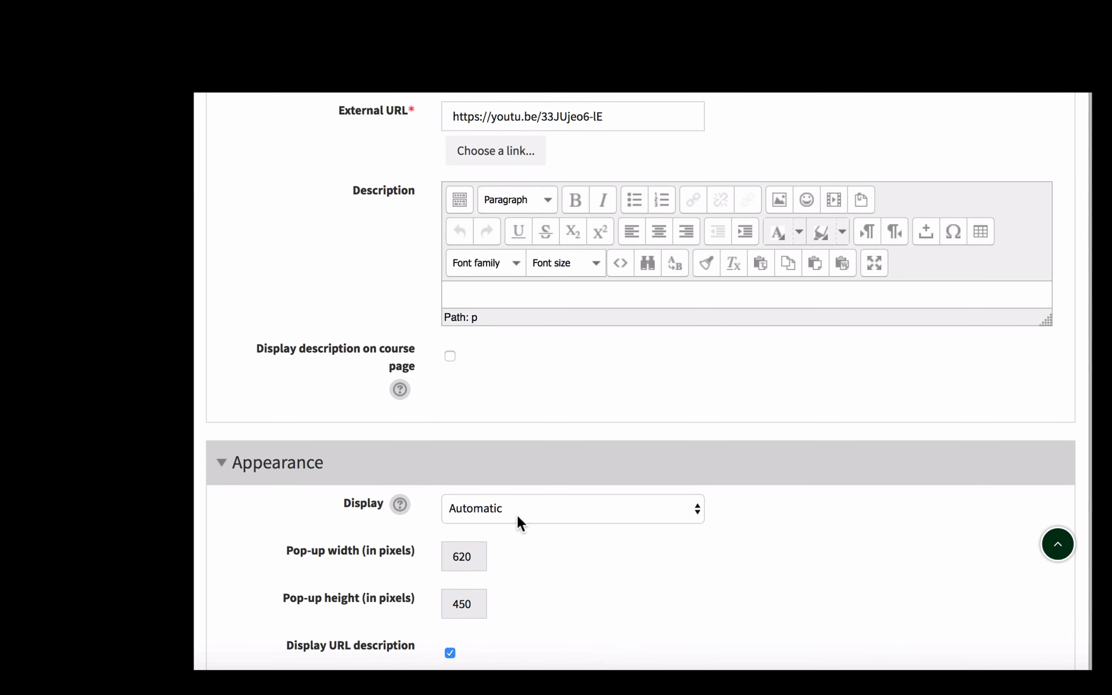
# - Set Display to 'In pop-up' and save the Glycolysis part 1 URL resource
pyautogui.click(572, 508)
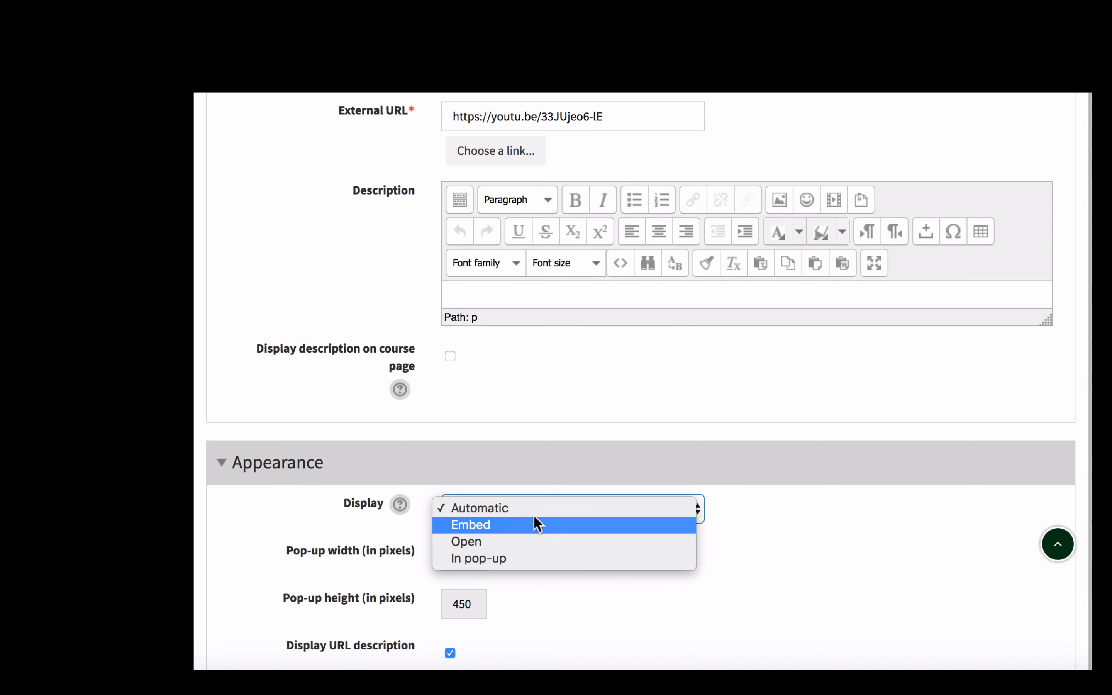
pyautogui.moveTo(511, 558)
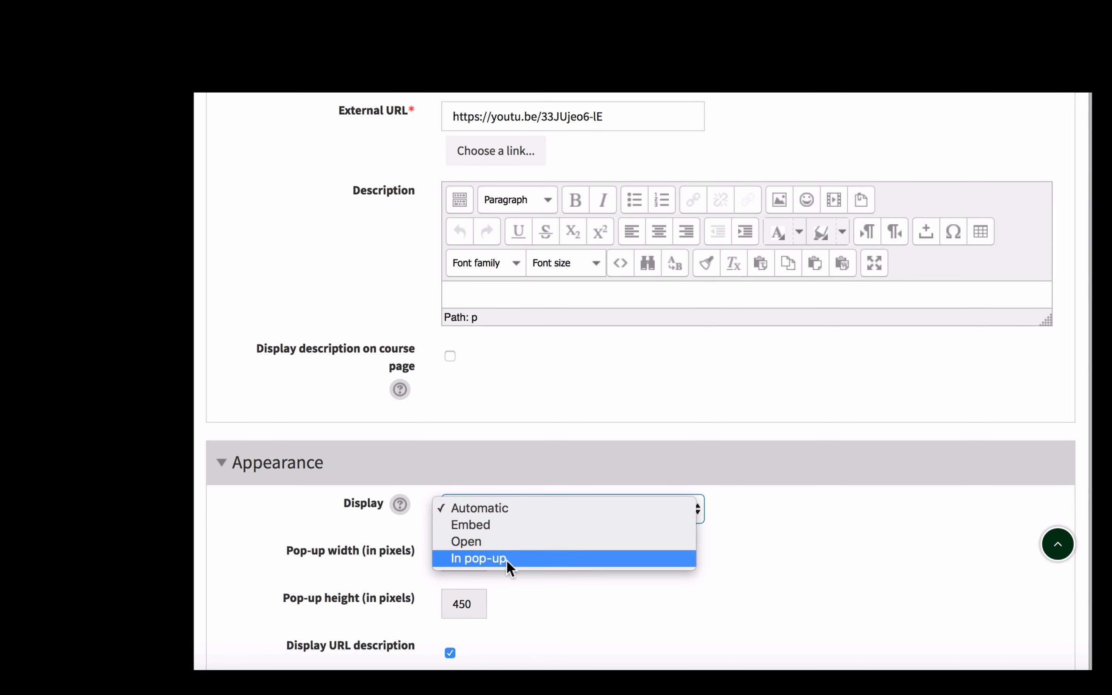
pyautogui.click(479, 559)
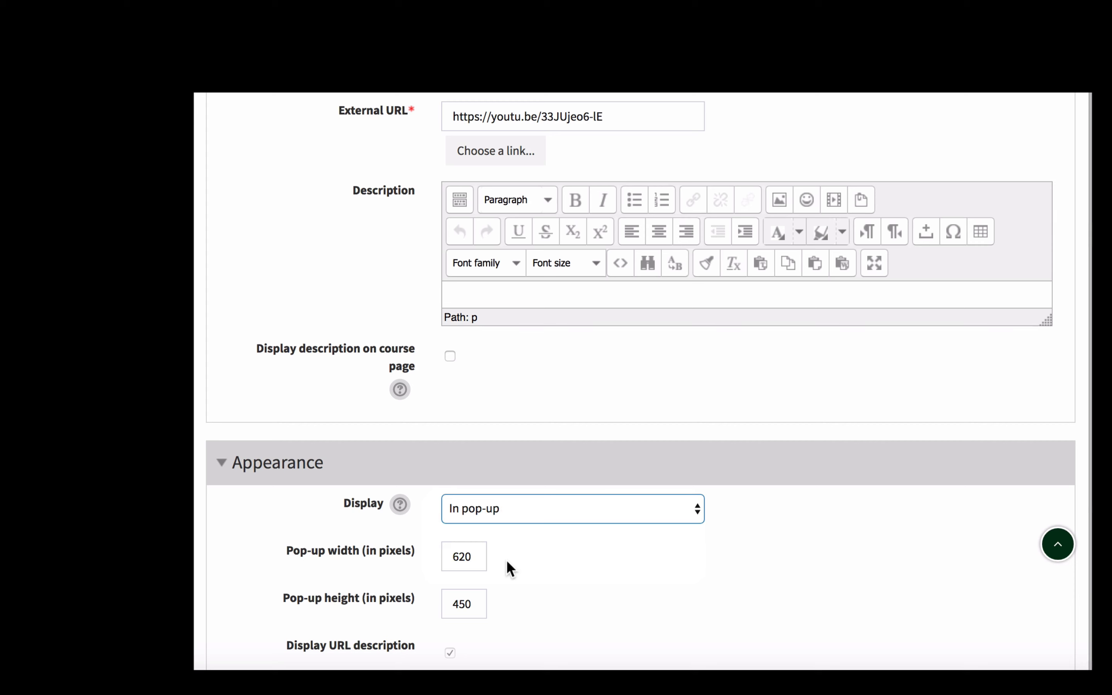
pyautogui.scroll(-3)
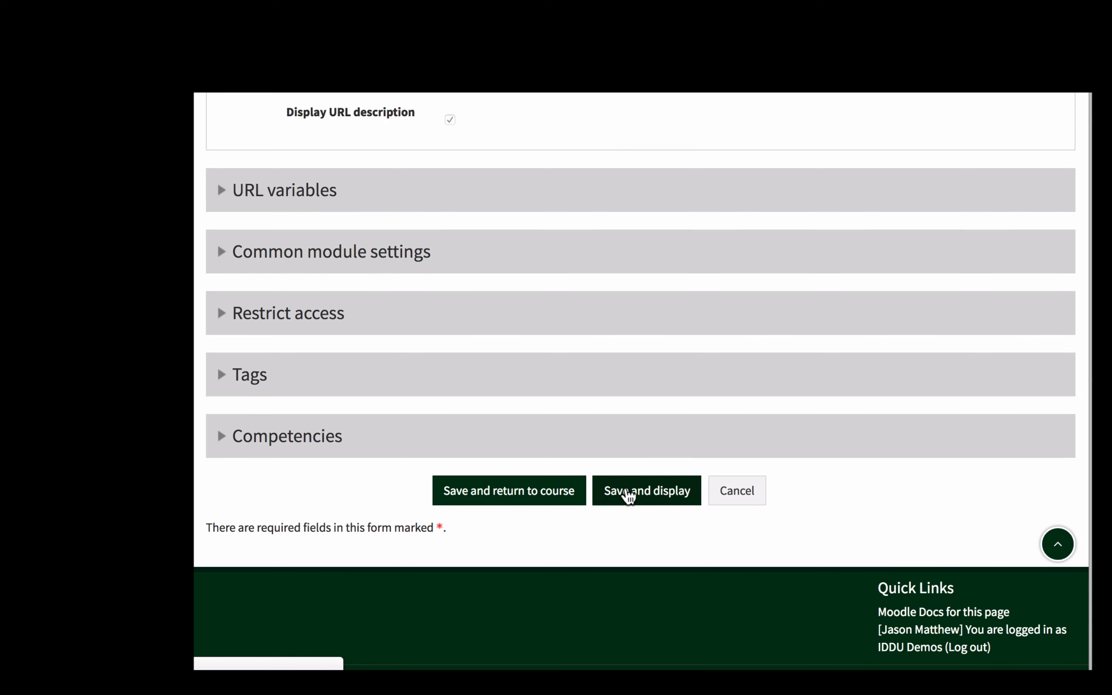
pyautogui.click(645, 491)
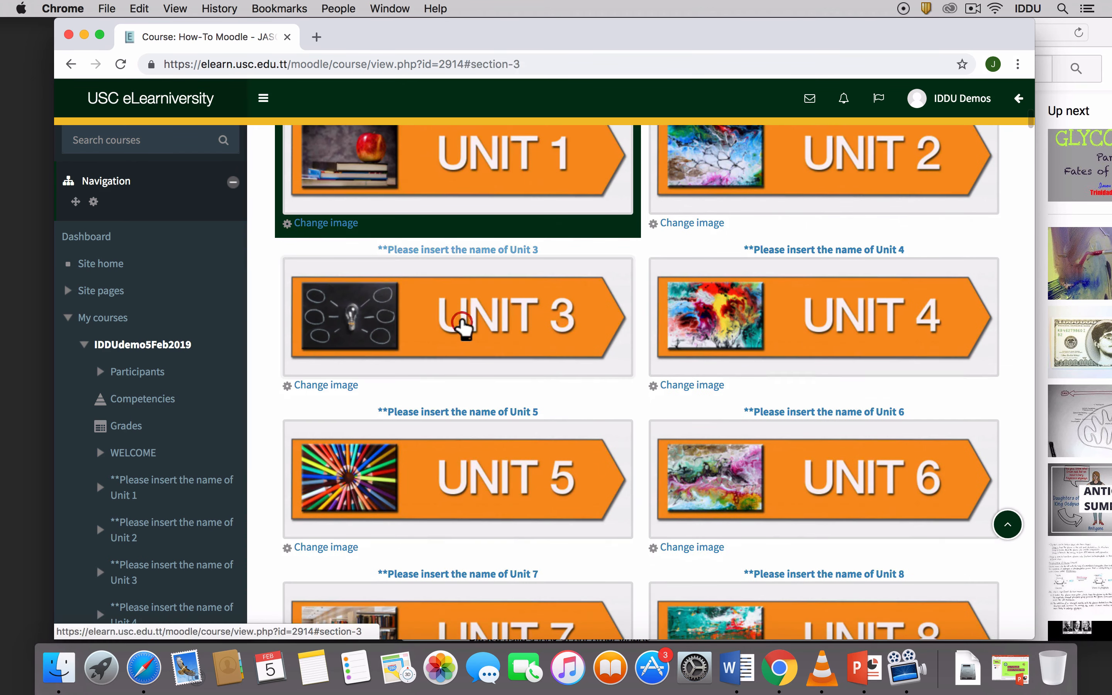
pyautogui.click(457, 317)
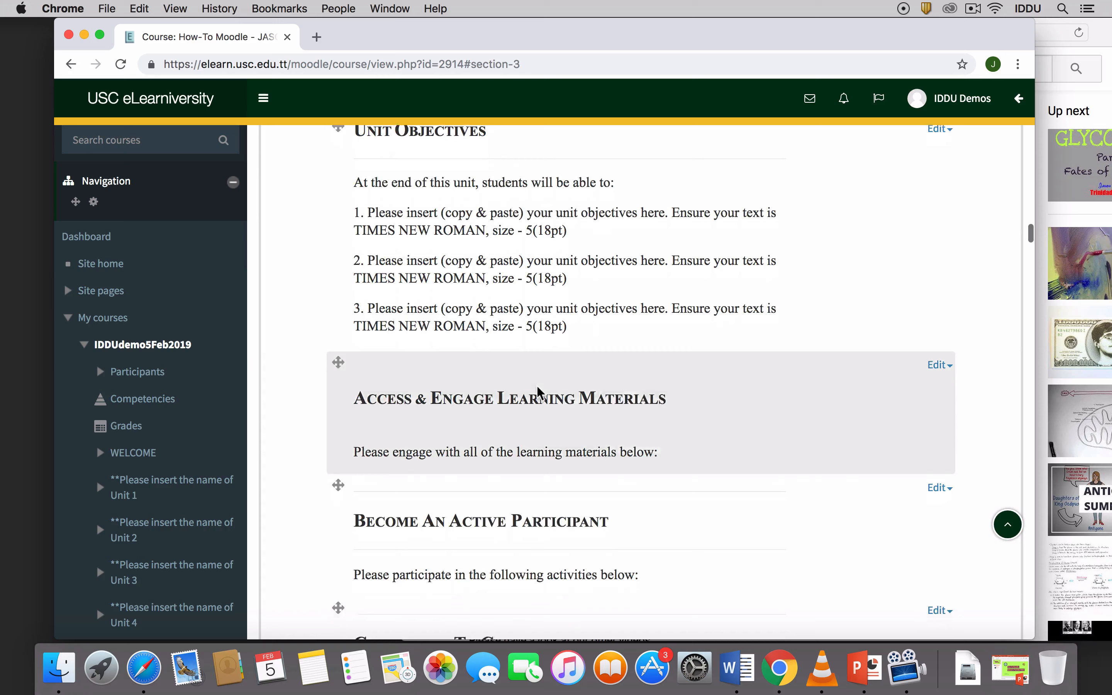
pyautogui.scroll(-3)
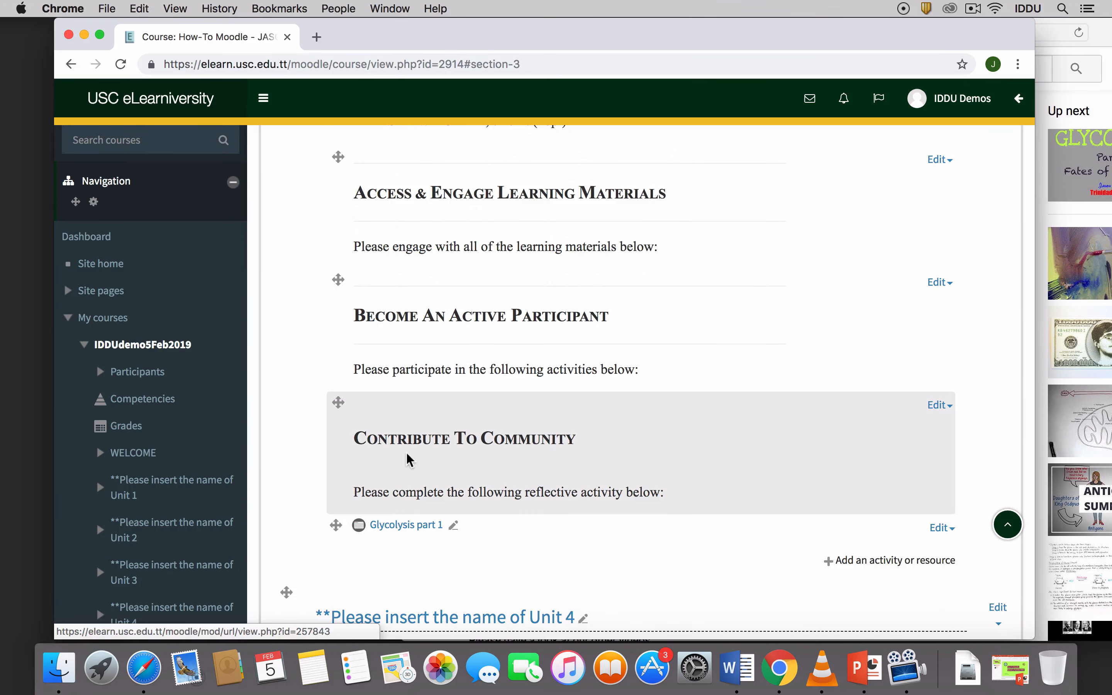
pyautogui.moveTo(457, 530)
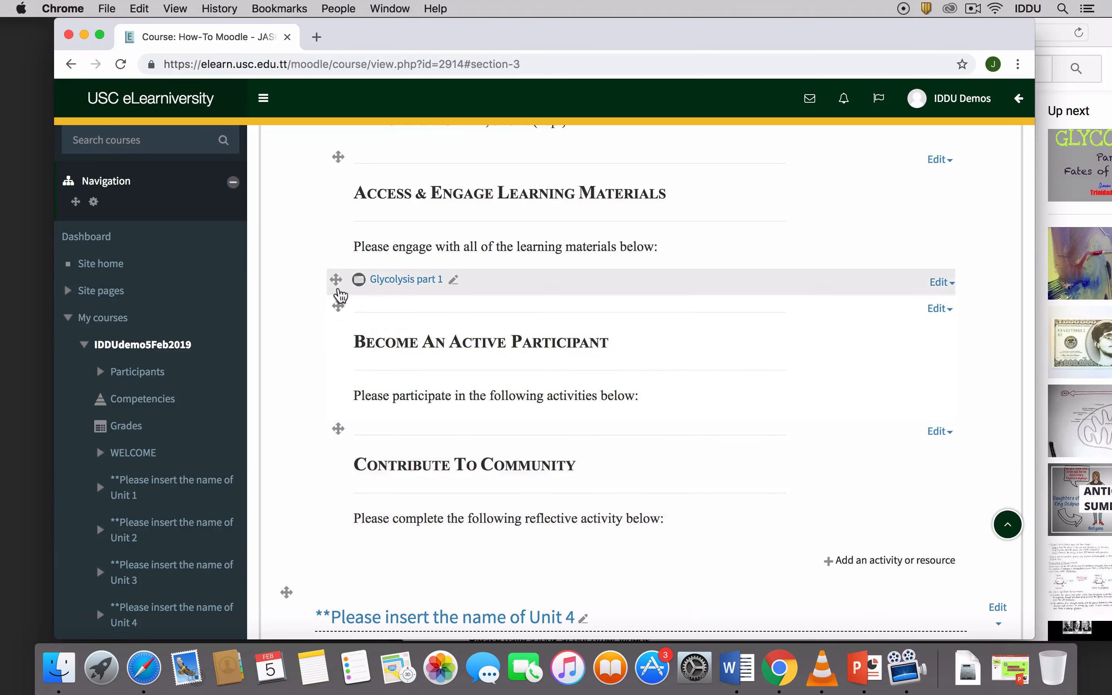
pyautogui.moveTo(335, 279)
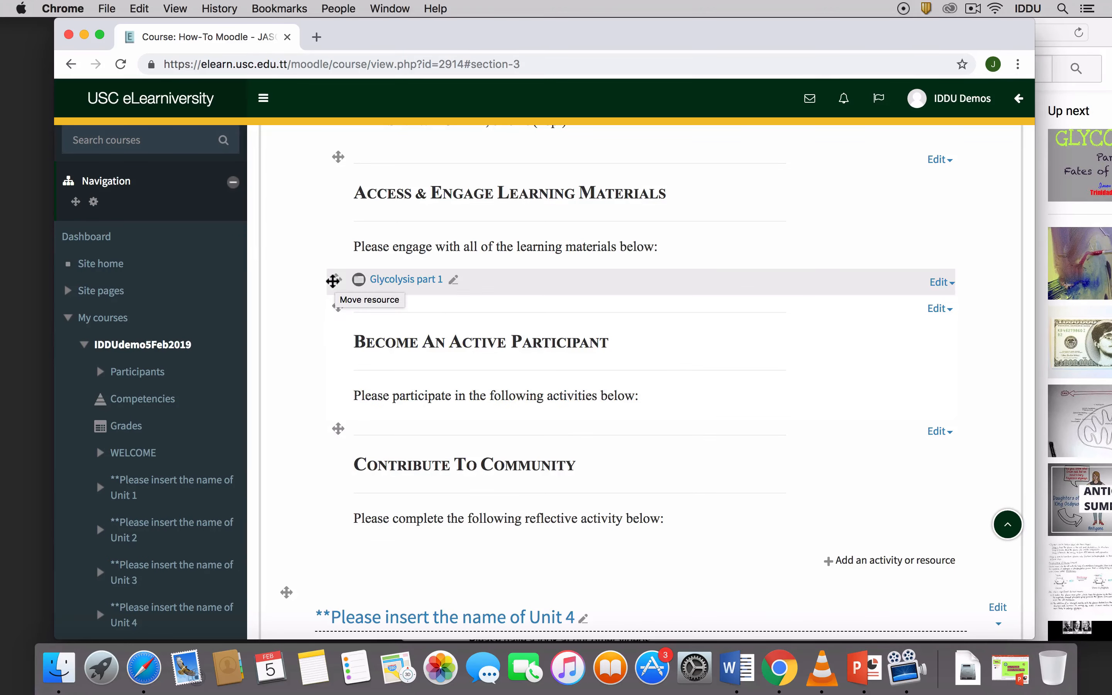
pyautogui.moveTo(407, 279)
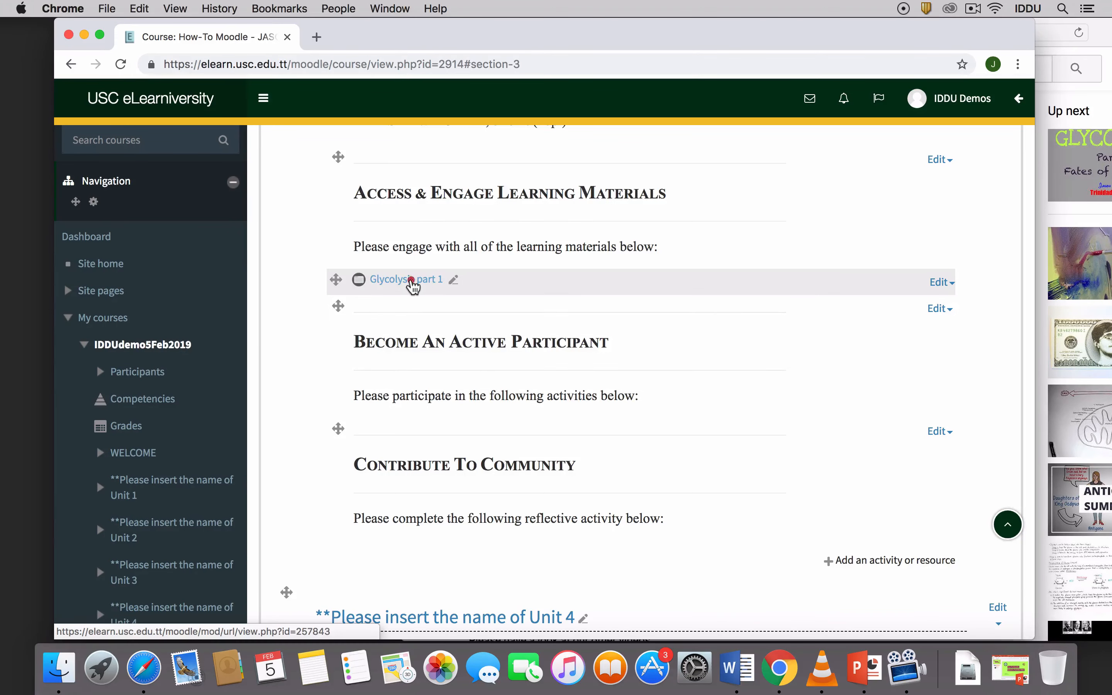
pyautogui.click(406, 279)
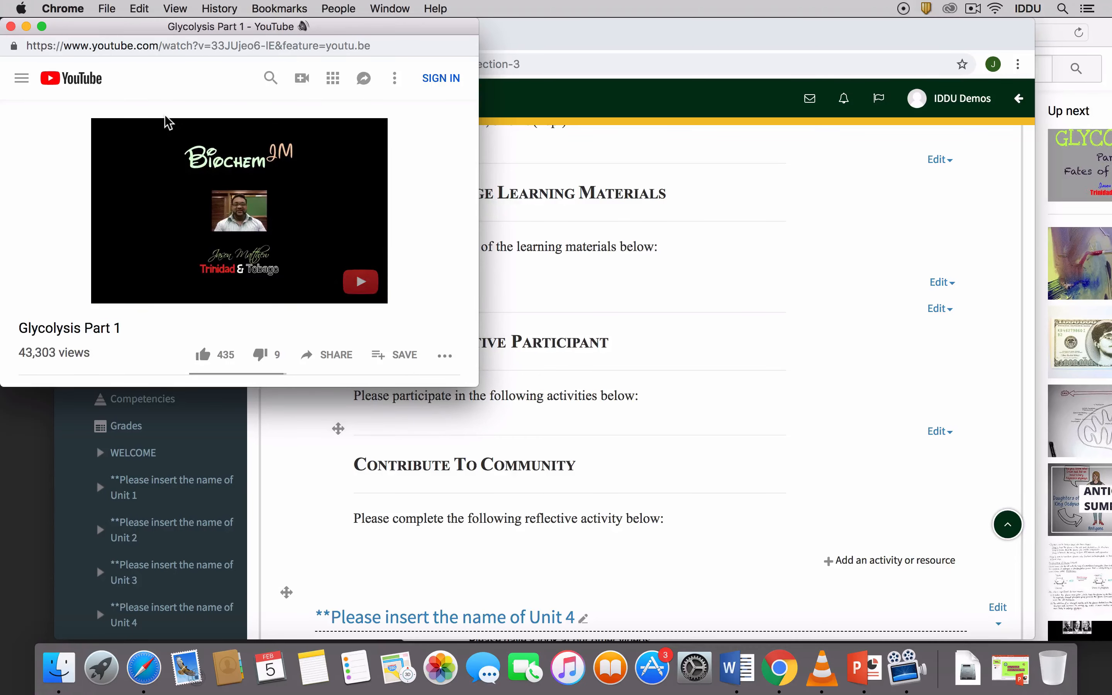
pyautogui.click(361, 282)
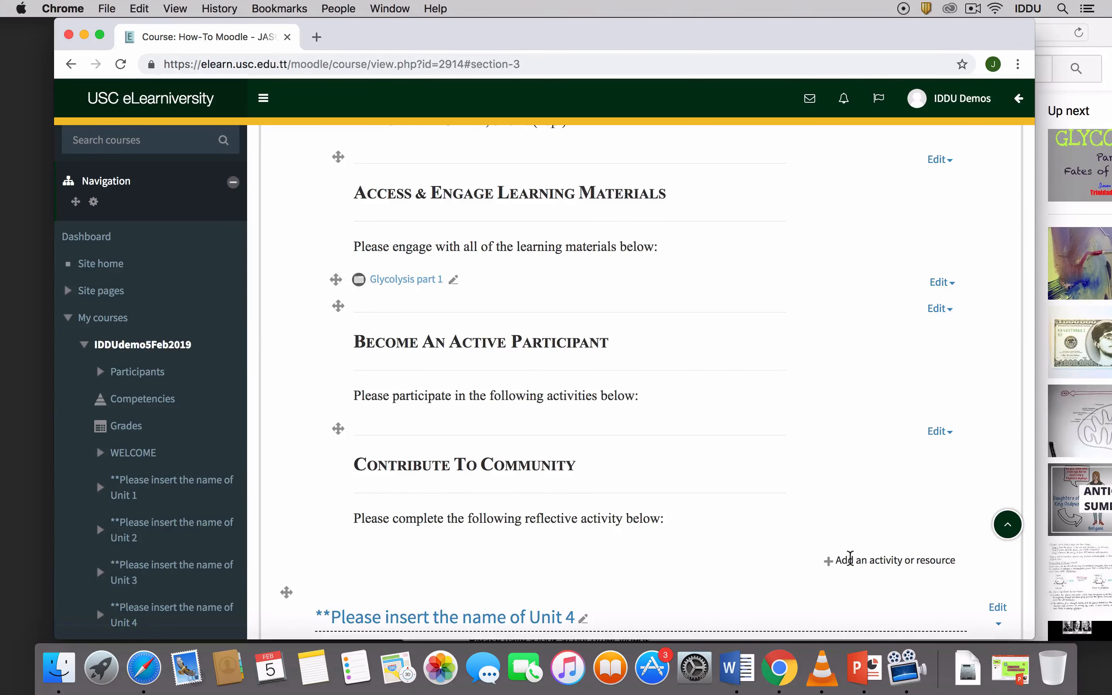
# - Add a new Label resource to Unit 3 so its blank form opens
pyautogui.click(889, 560)
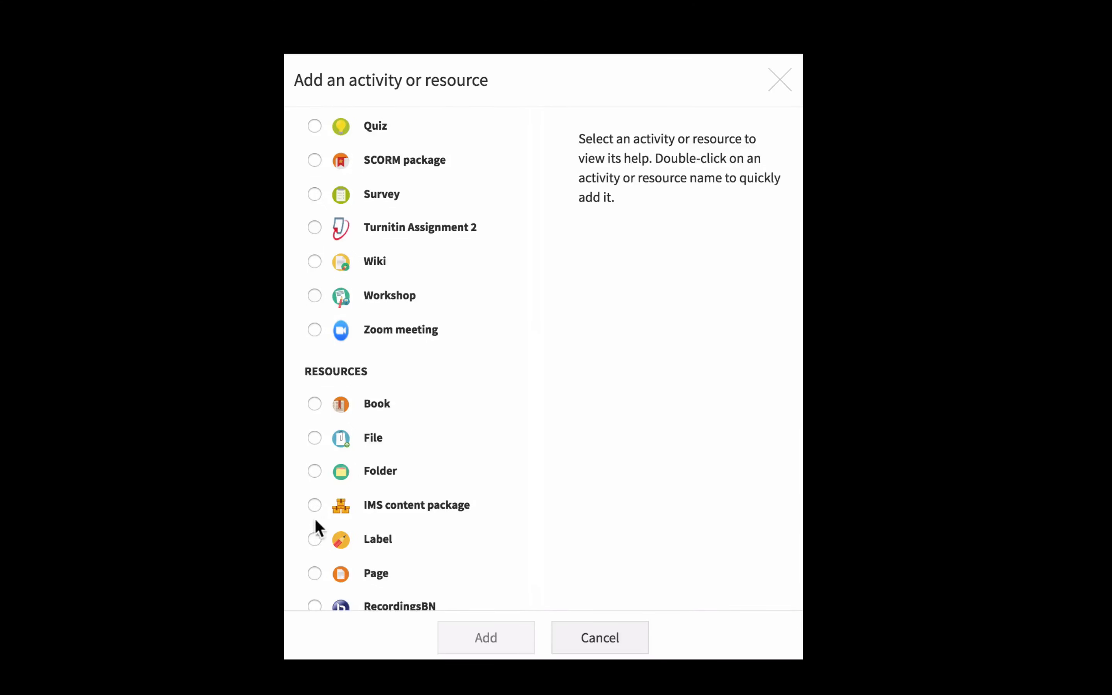
pyautogui.click(315, 539)
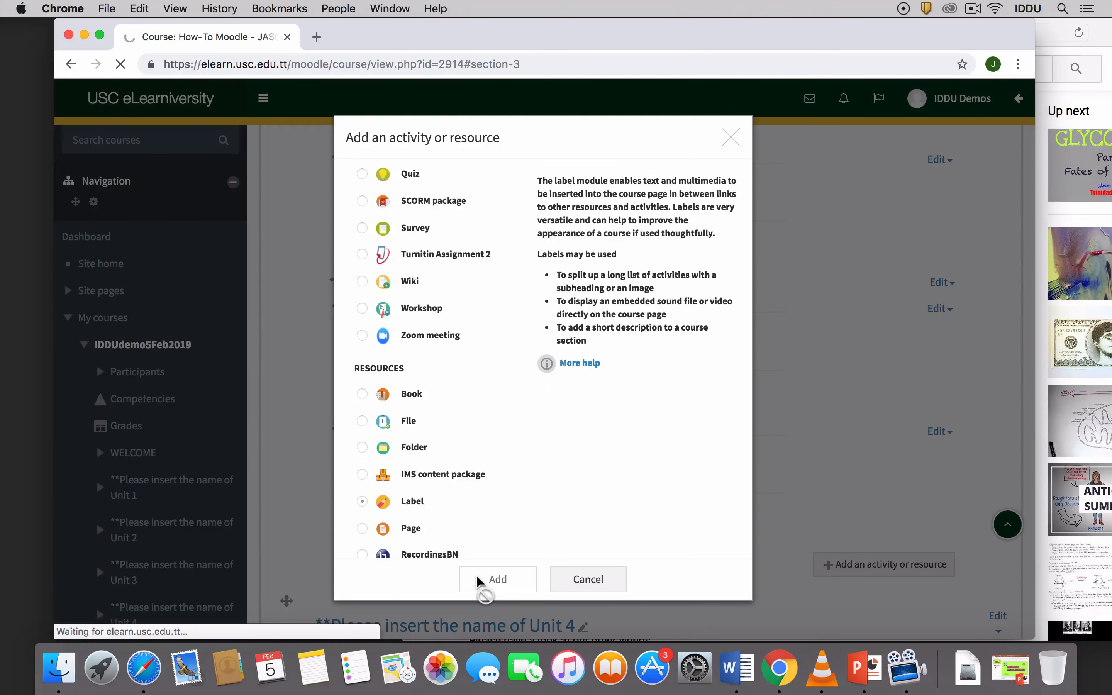
pyautogui.click(498, 579)
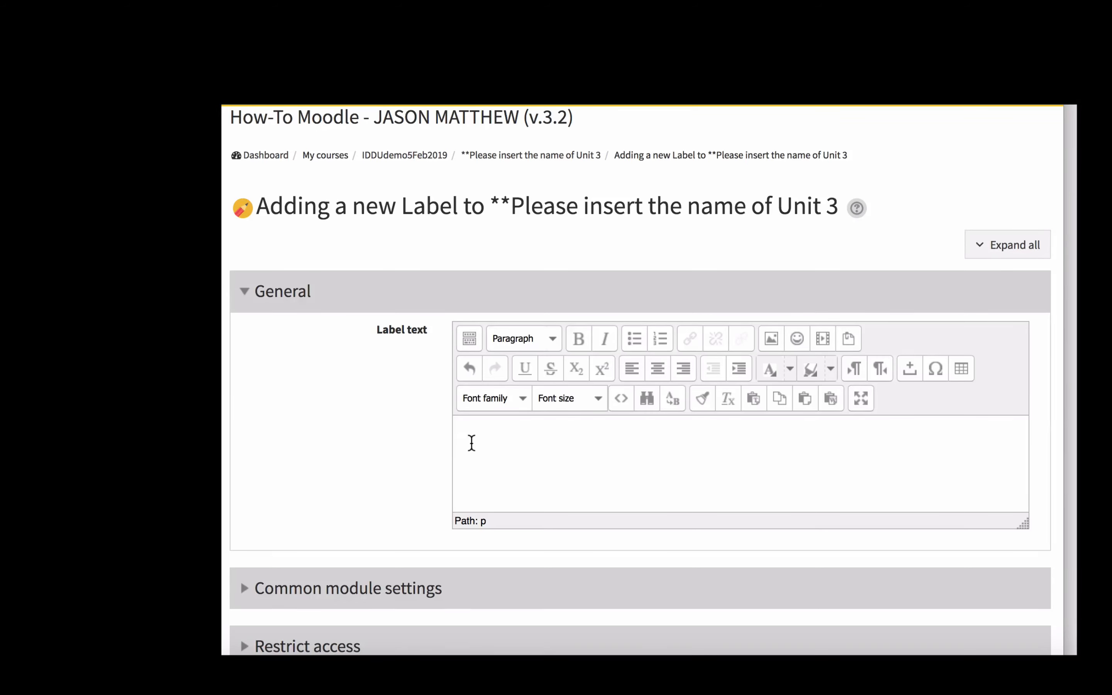
pyautogui.write('https://youtu.be/33JUjeo6-lE')
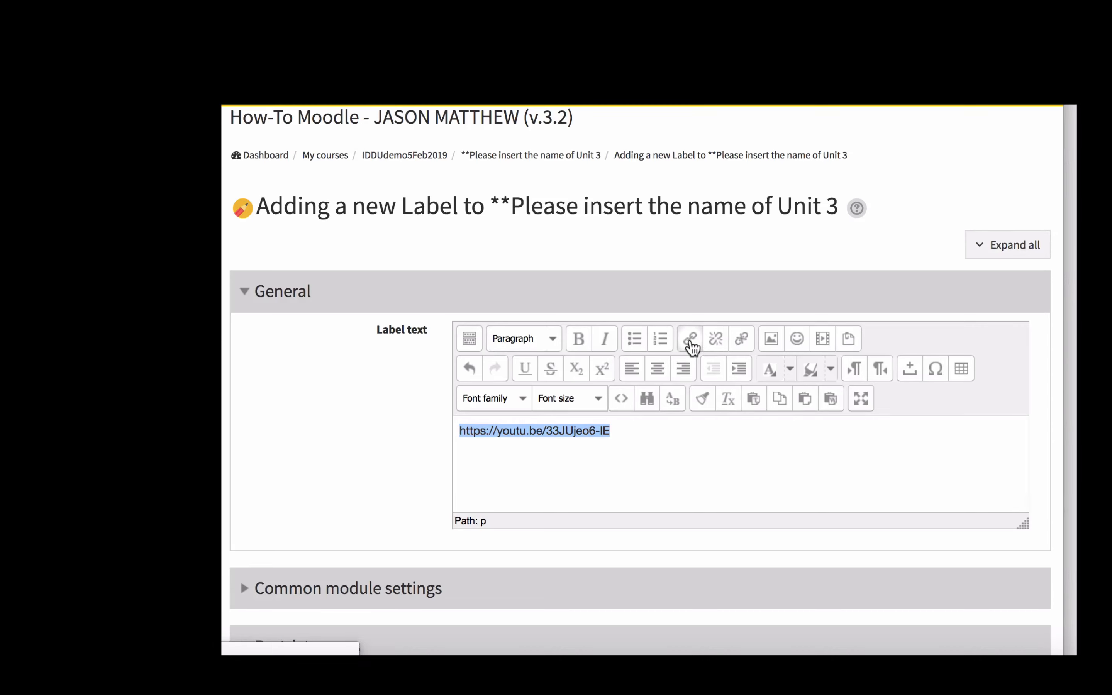
pyautogui.moveTo(689, 338)
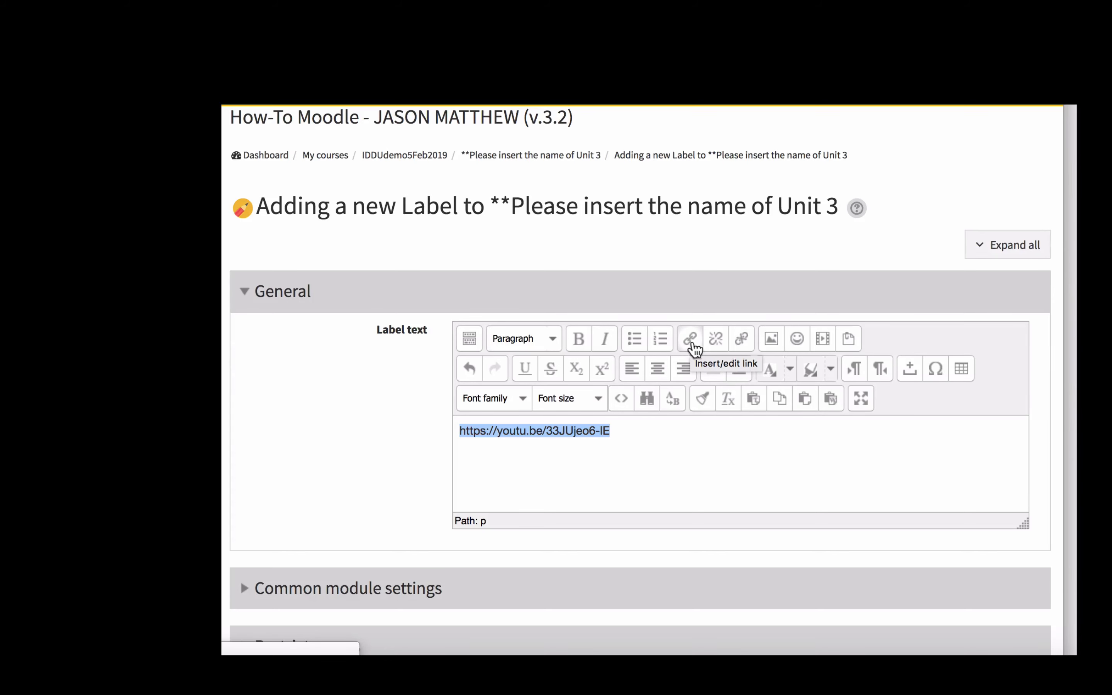
pyautogui.click(689, 338)
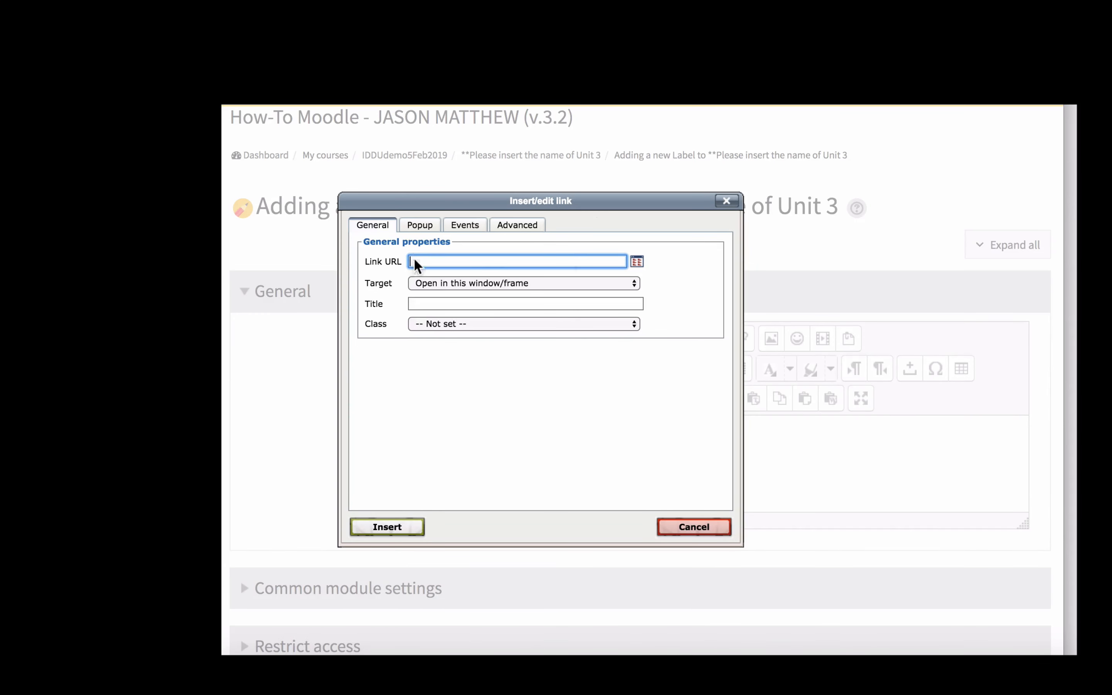
# - Link the address to the pasted youtu.be URL with title 'Glycolysis part 1' and insert it
pyautogui.rightClick(517, 261)
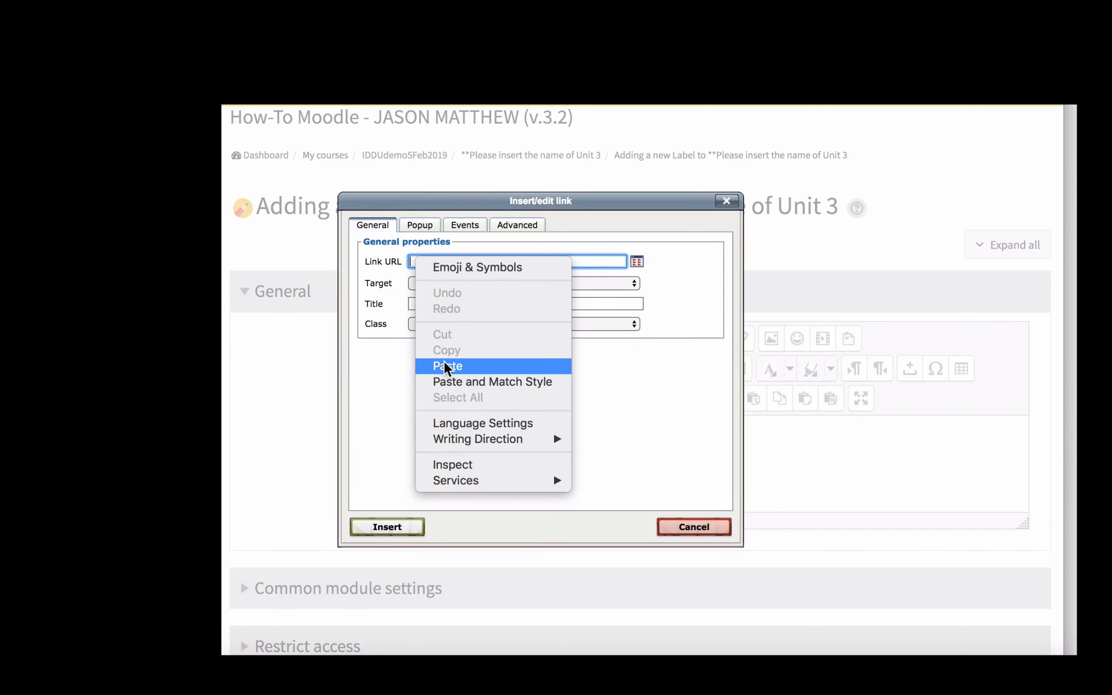
pyautogui.click(448, 366)
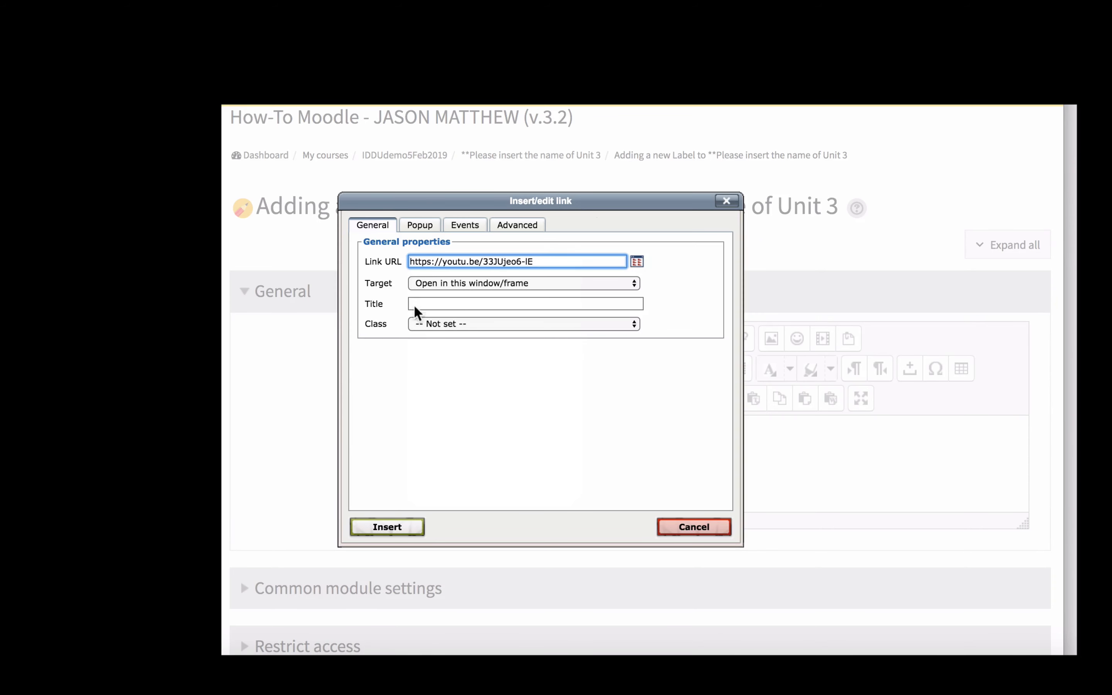
pyautogui.click(526, 304)
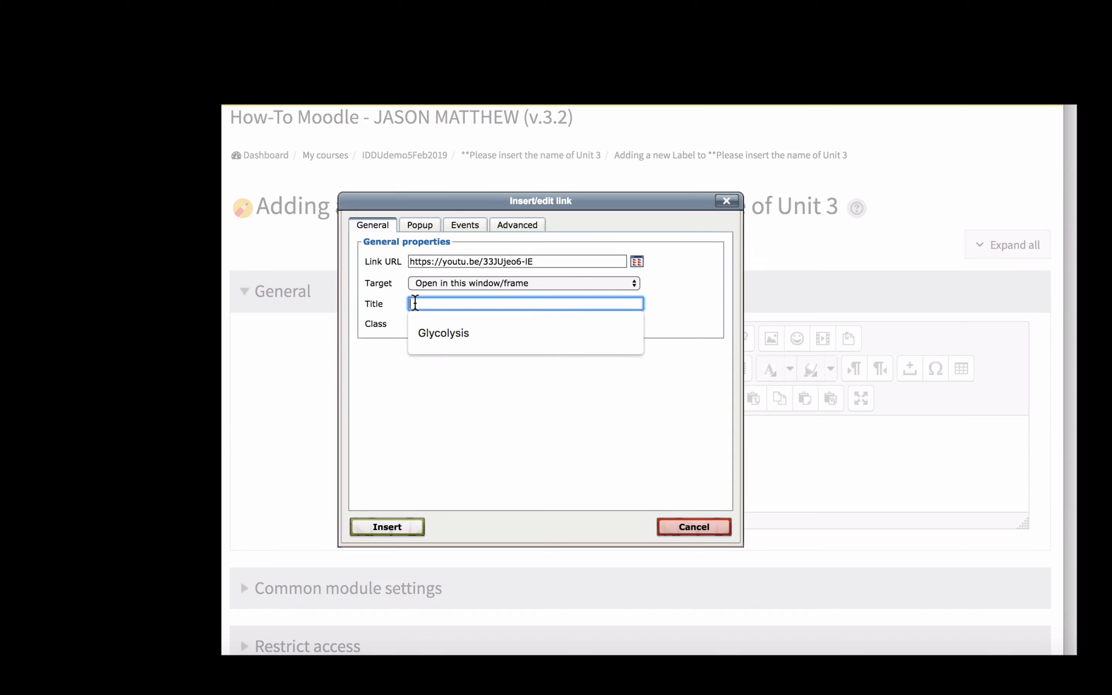
pyautogui.write('Gly')
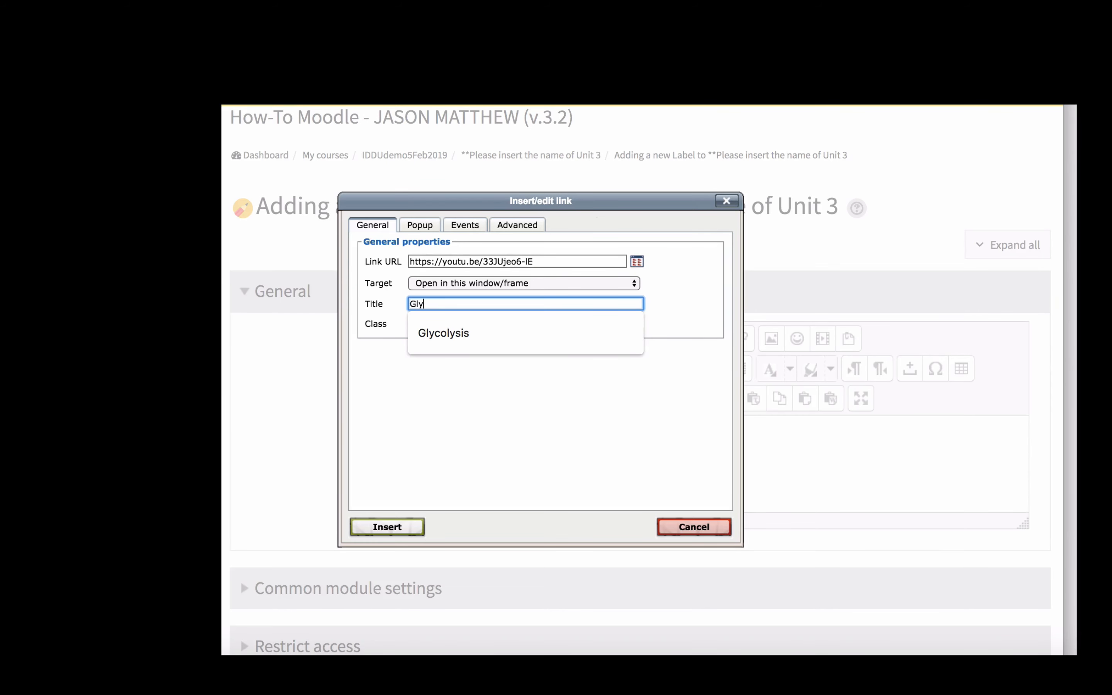
pyautogui.write('col')
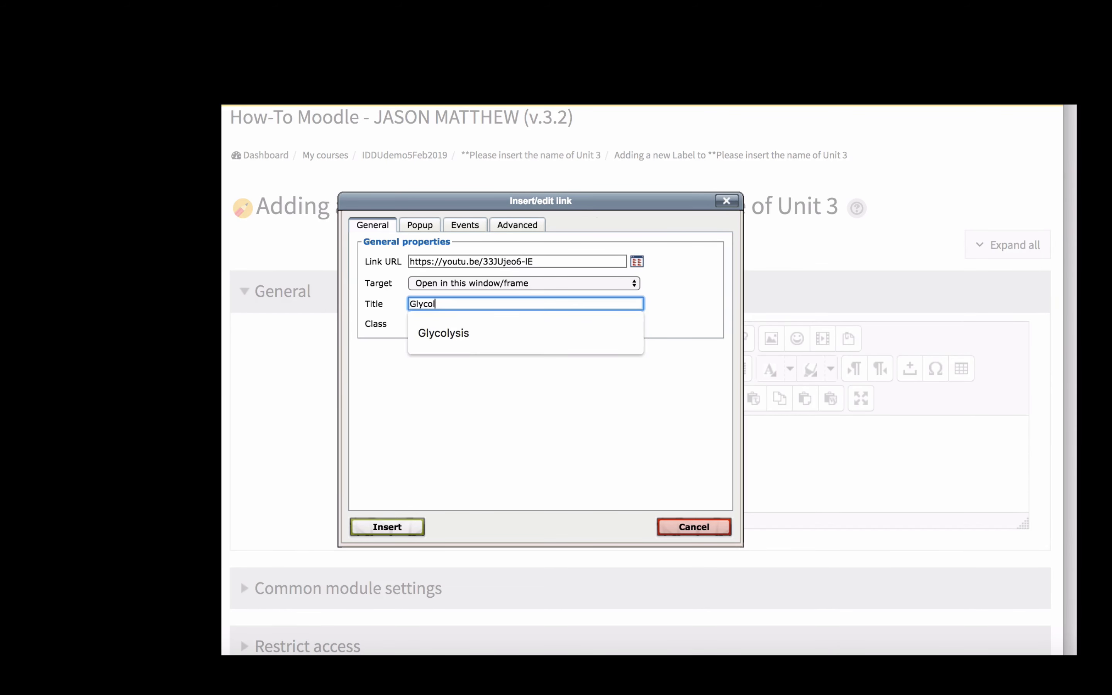
pyautogui.click(443, 333)
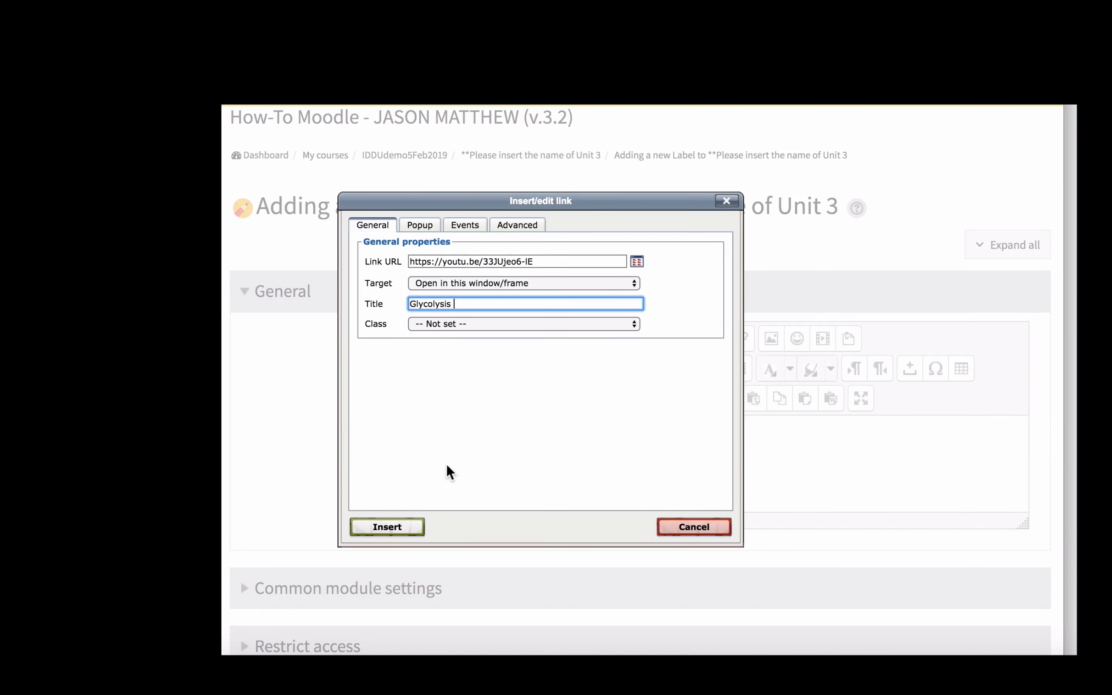
pyautogui.write('part 1')
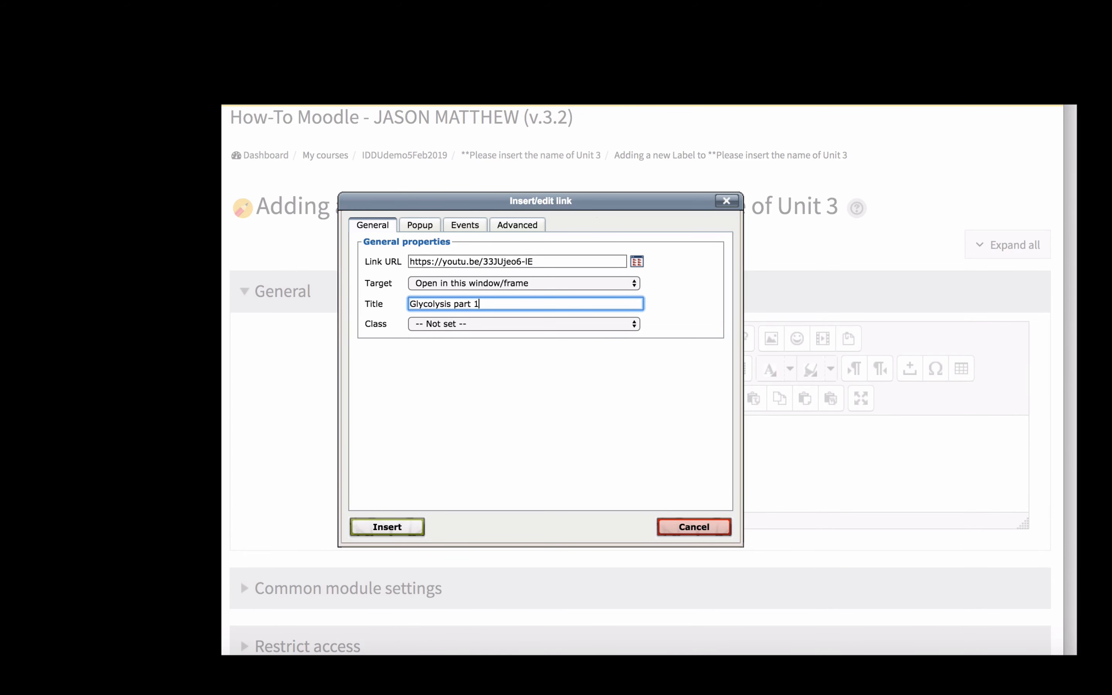
pyautogui.click(387, 527)
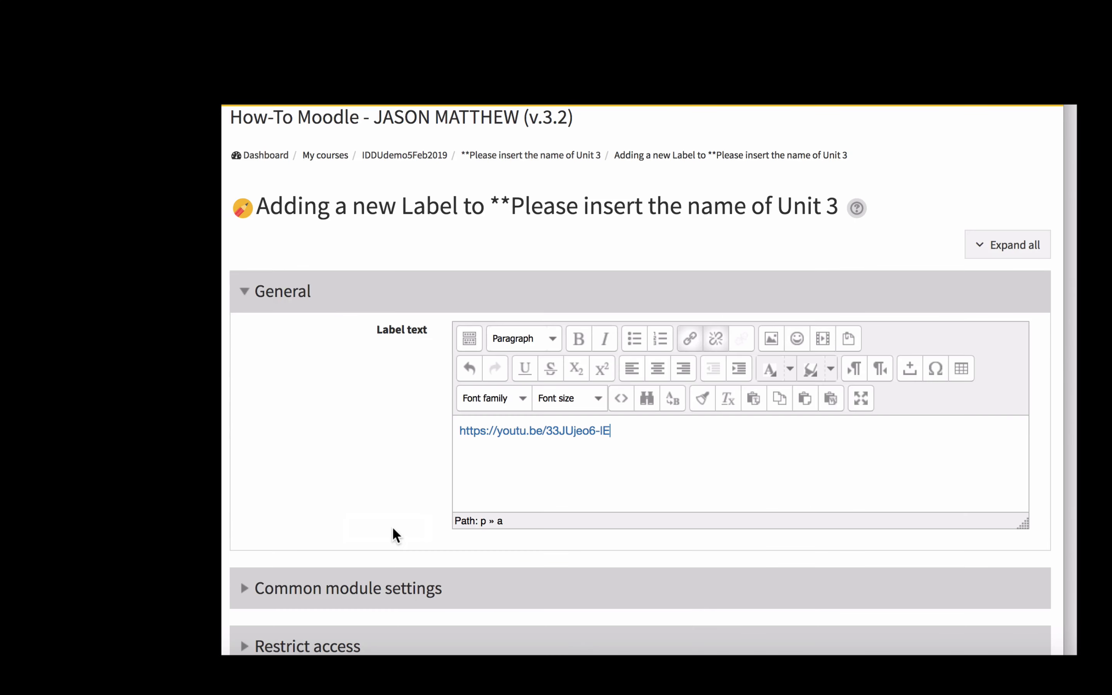
# - Save the label and return to the course, where Unit 3 shows the embedded video
pyautogui.scroll(-3)
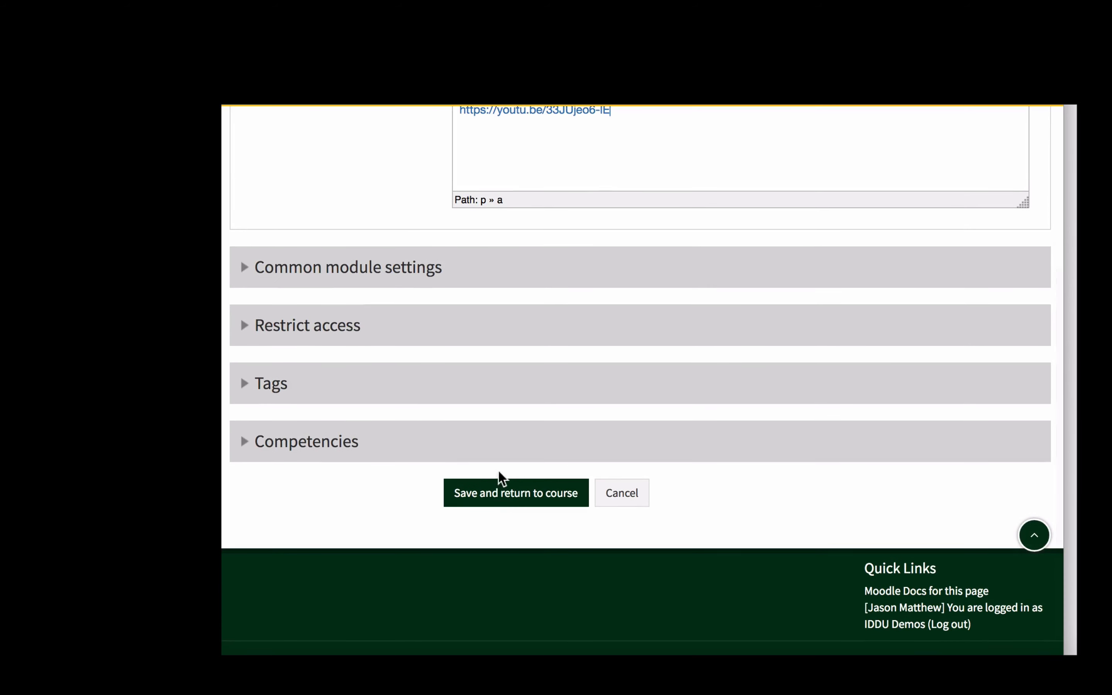
pyautogui.click(516, 493)
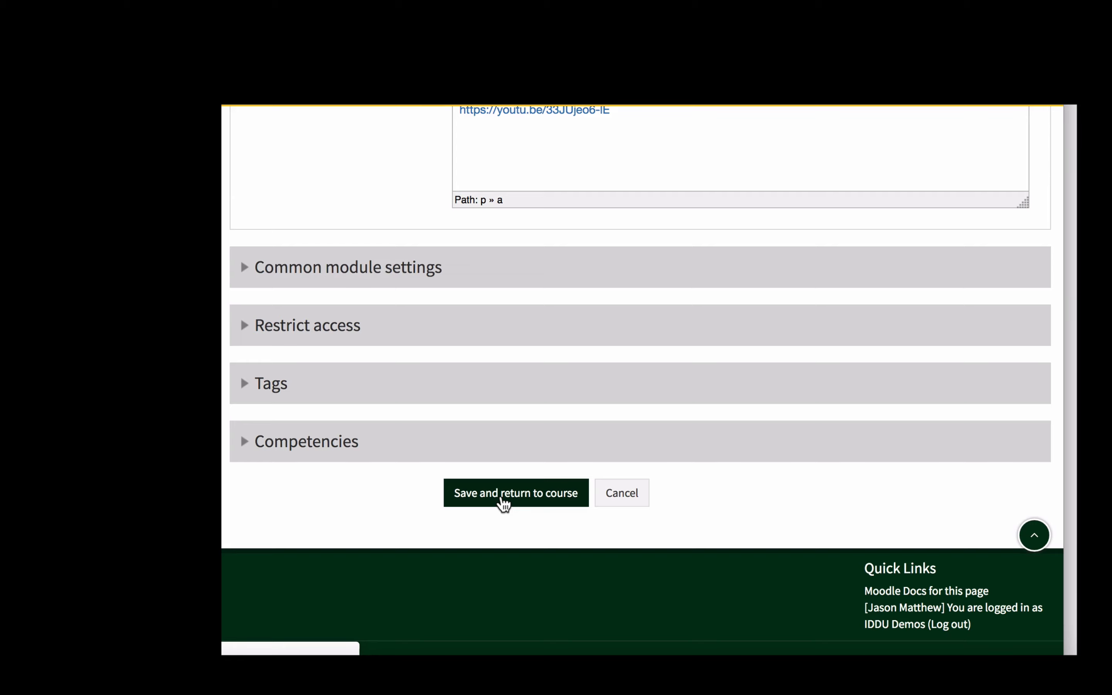
pyautogui.click(516, 493)
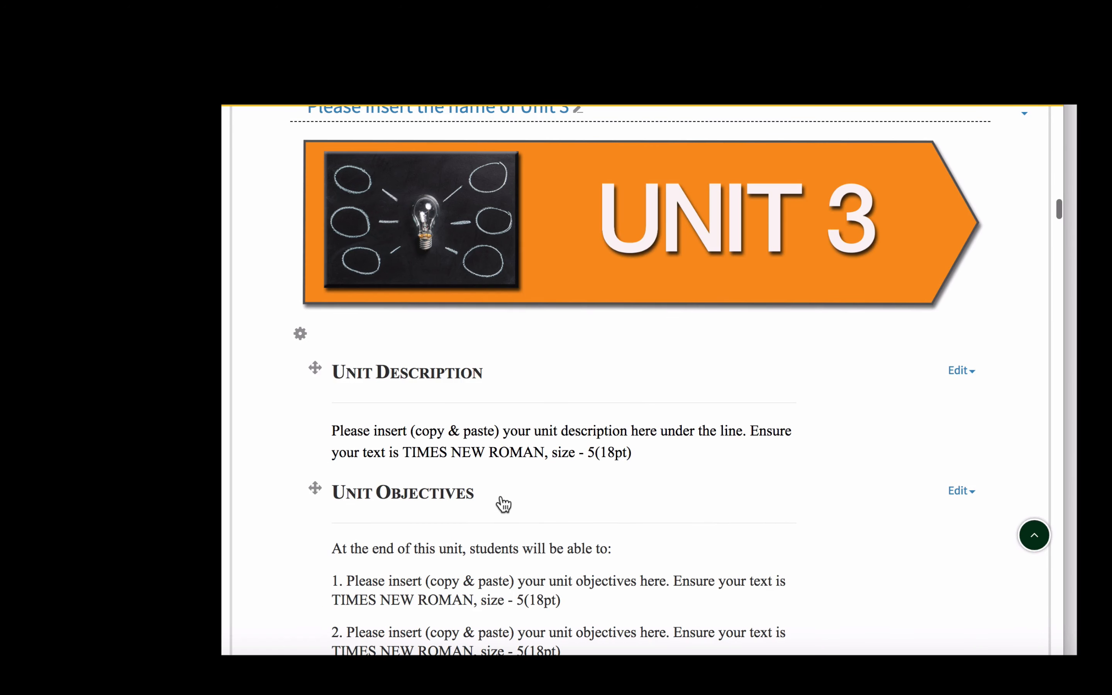
pyautogui.scroll(-3)
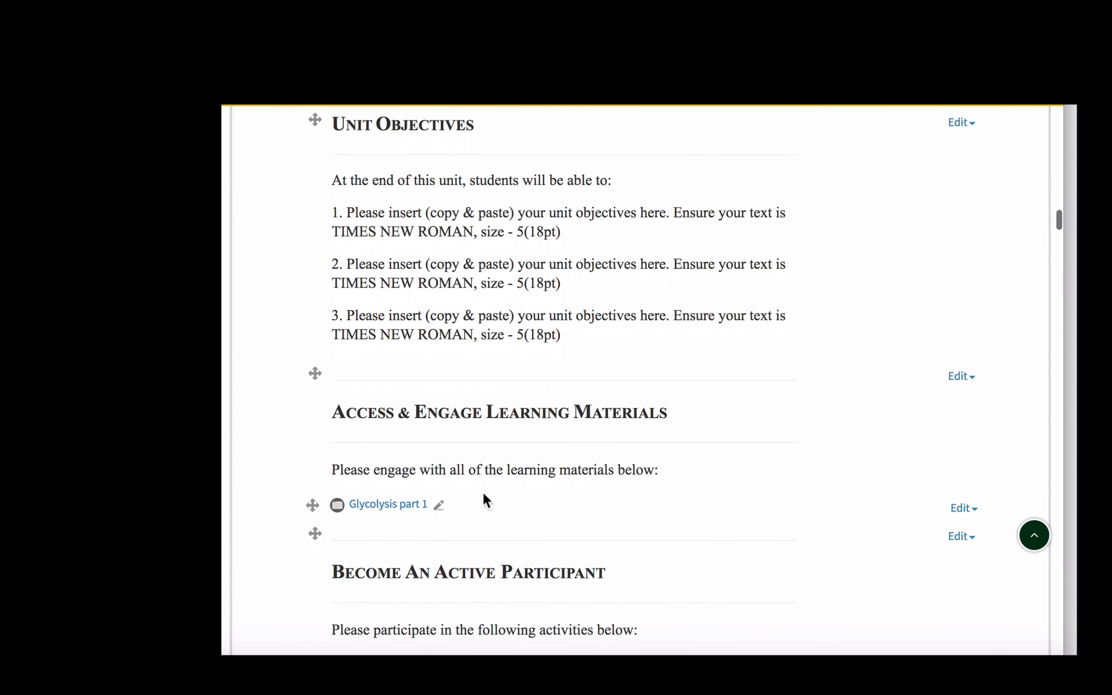
pyautogui.moveTo(388, 508)
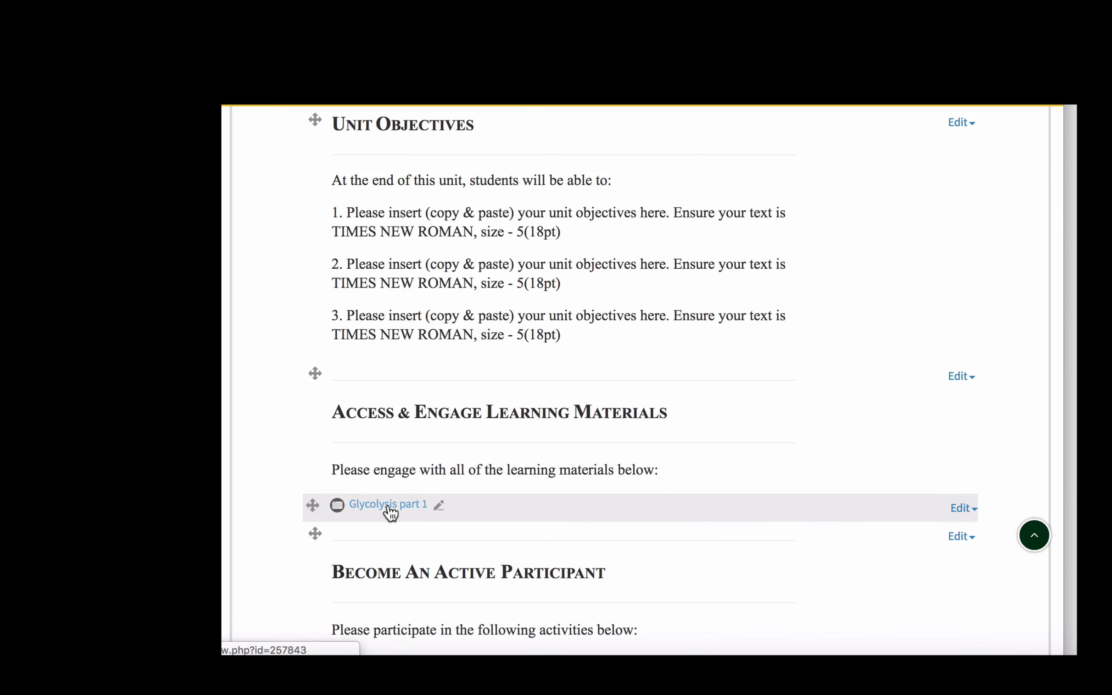
pyautogui.scroll(-3)
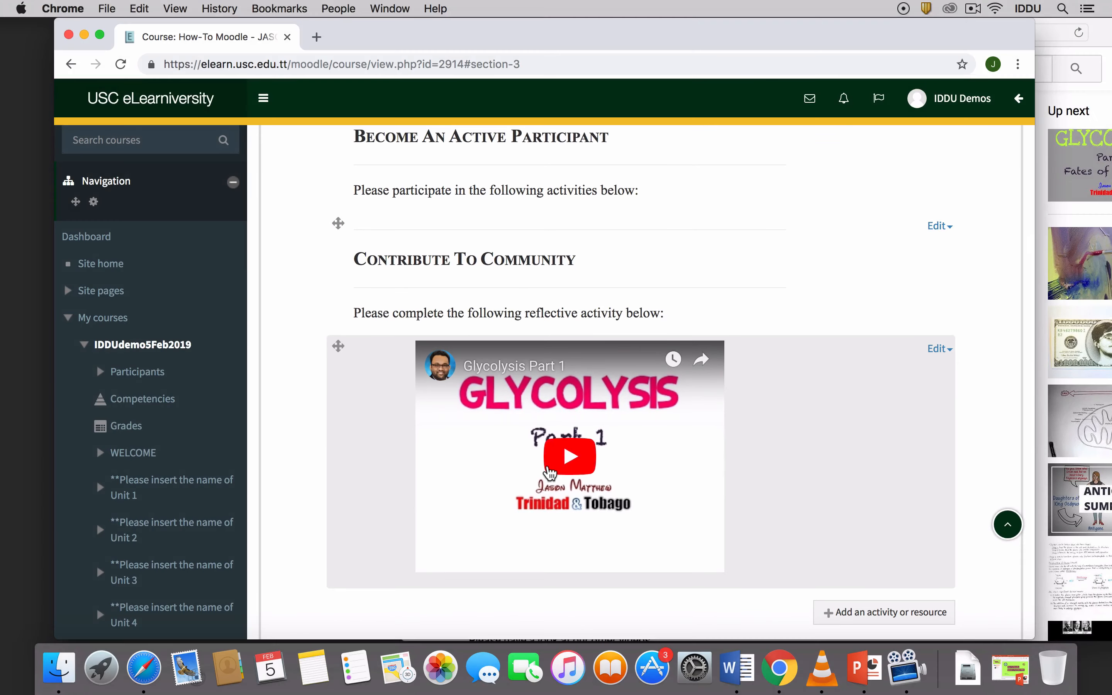
pyautogui.click(570, 456)
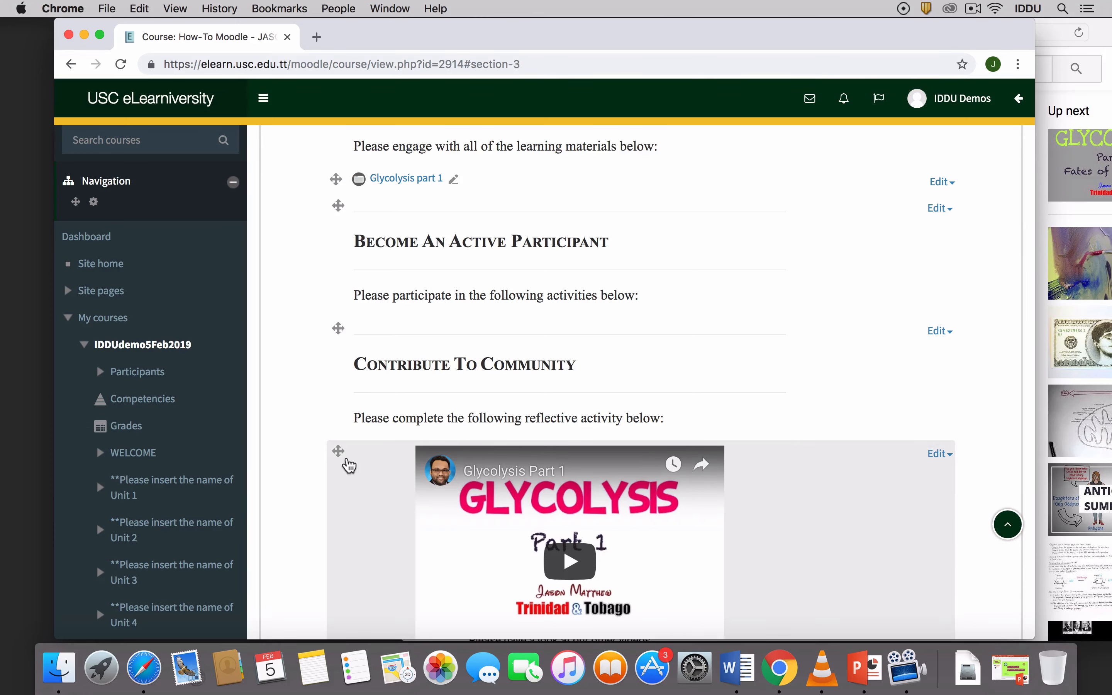
pyautogui.moveTo(337, 454)
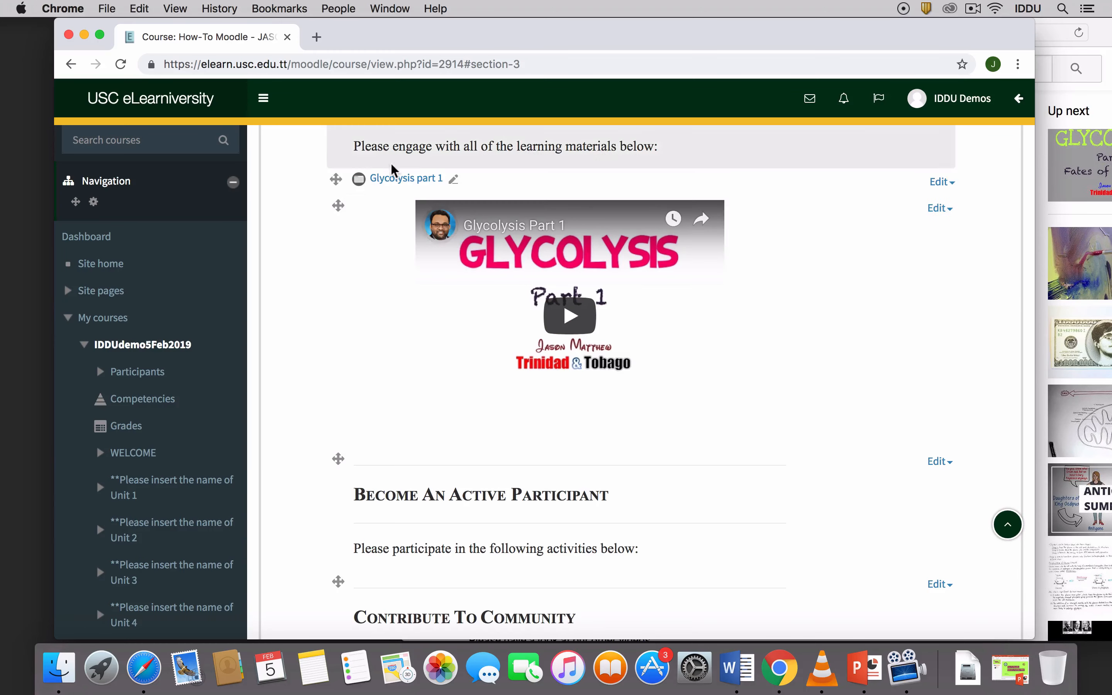
pyautogui.moveTo(441, 283)
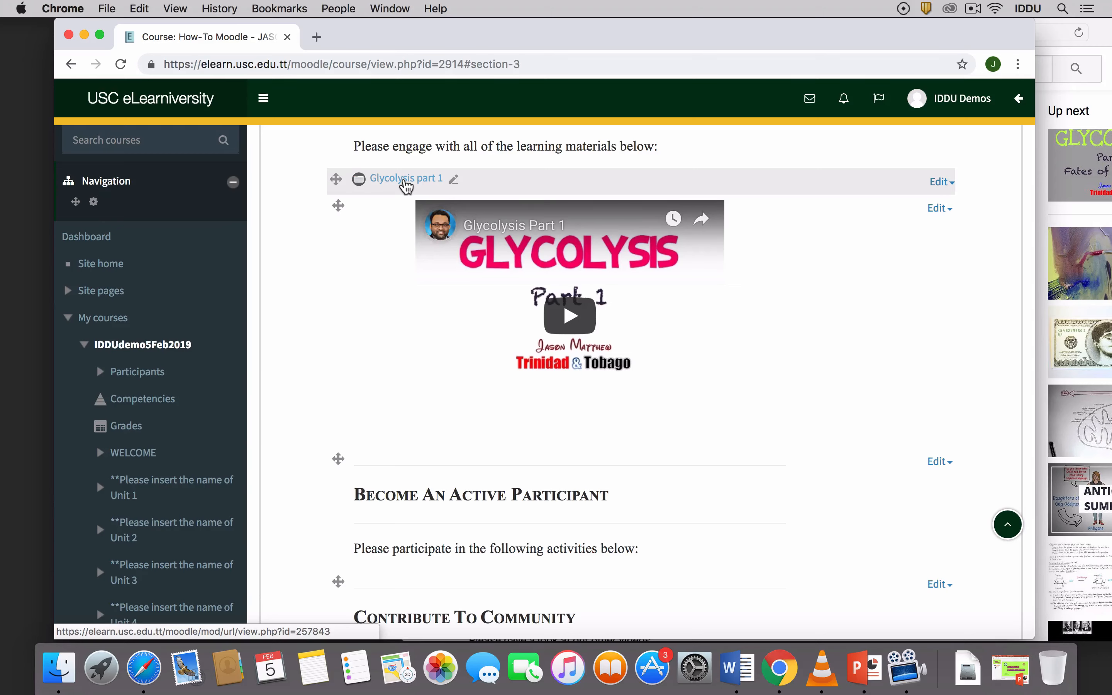
pyautogui.moveTo(428, 184)
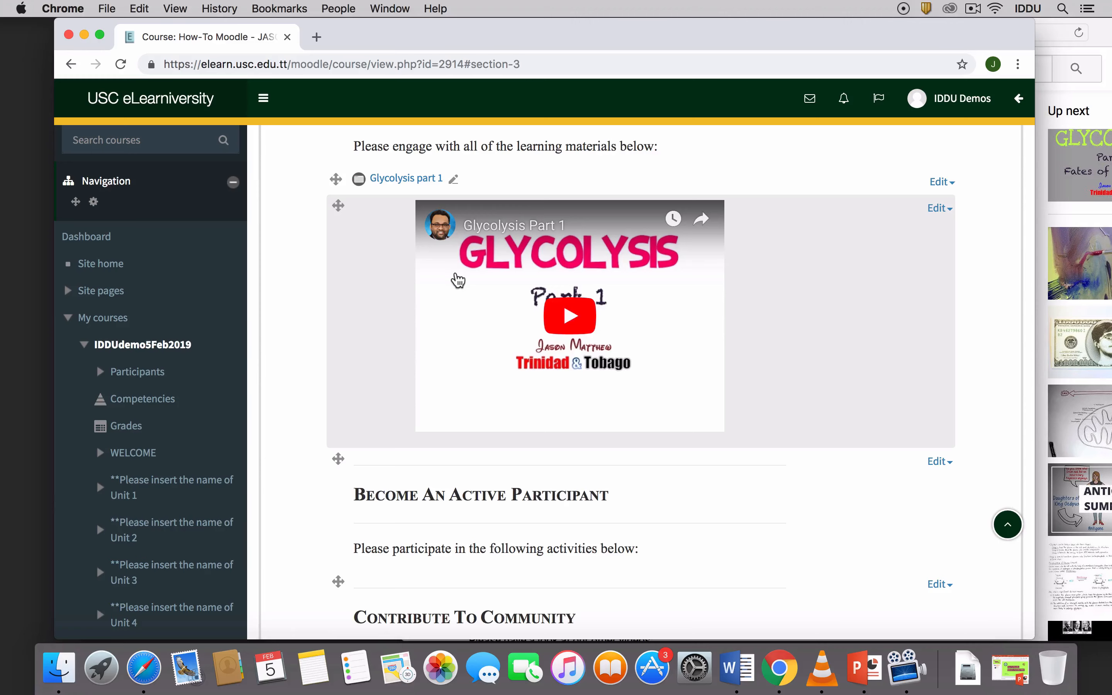
pyautogui.moveTo(456, 282)
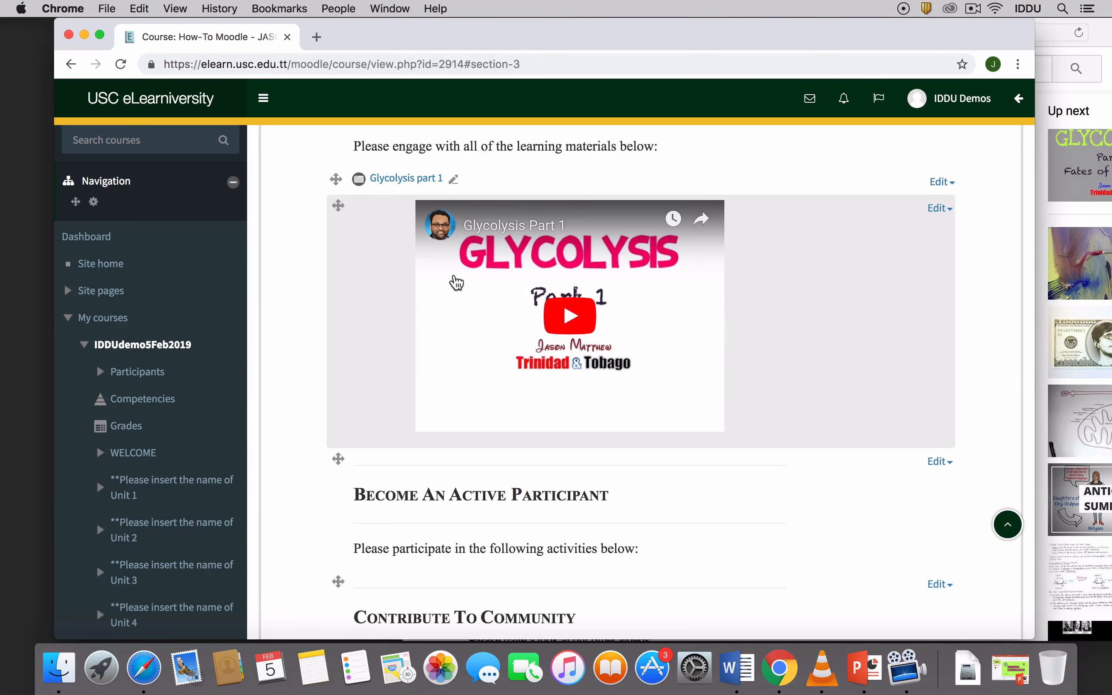
pyautogui.moveTo(479, 280)
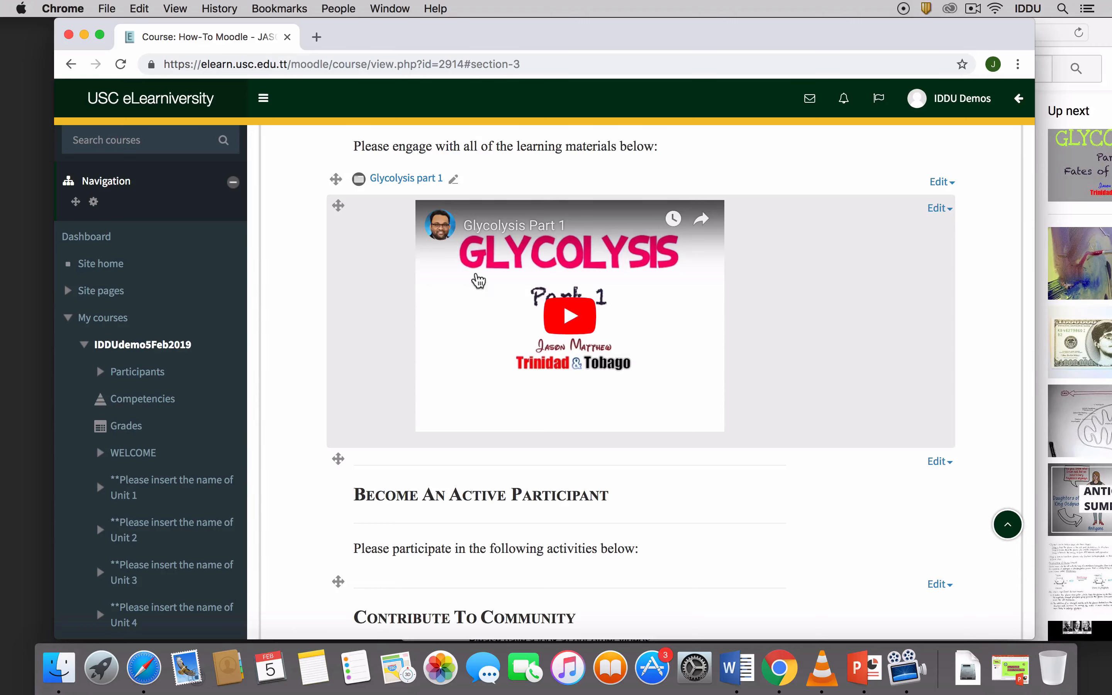
pyautogui.moveTo(491, 319)
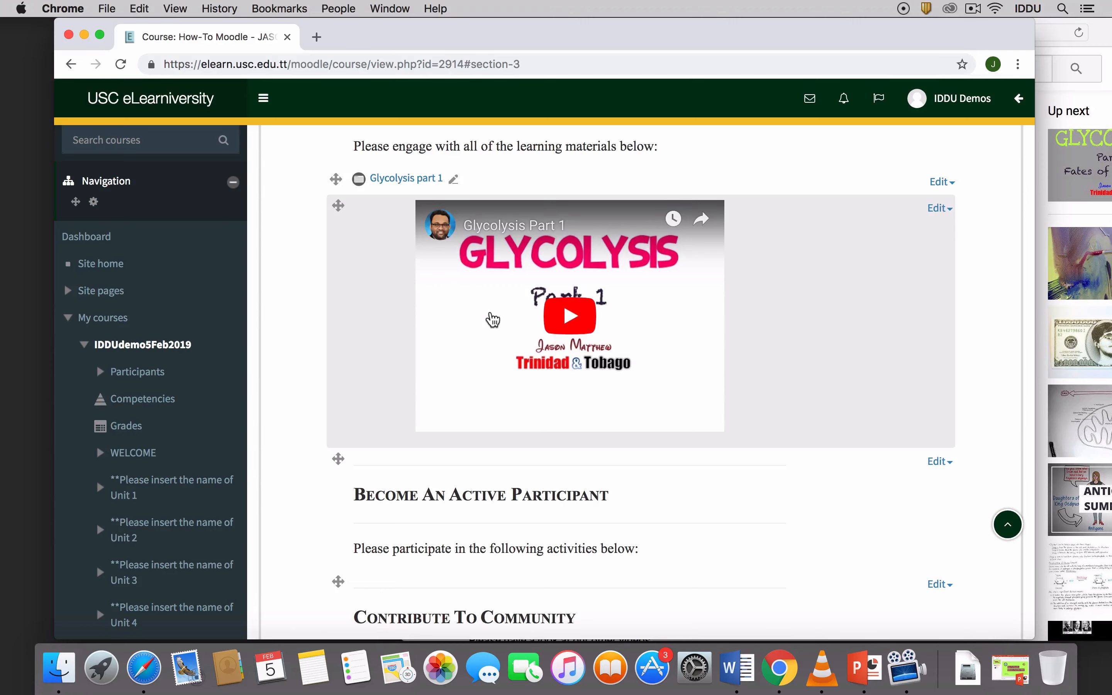